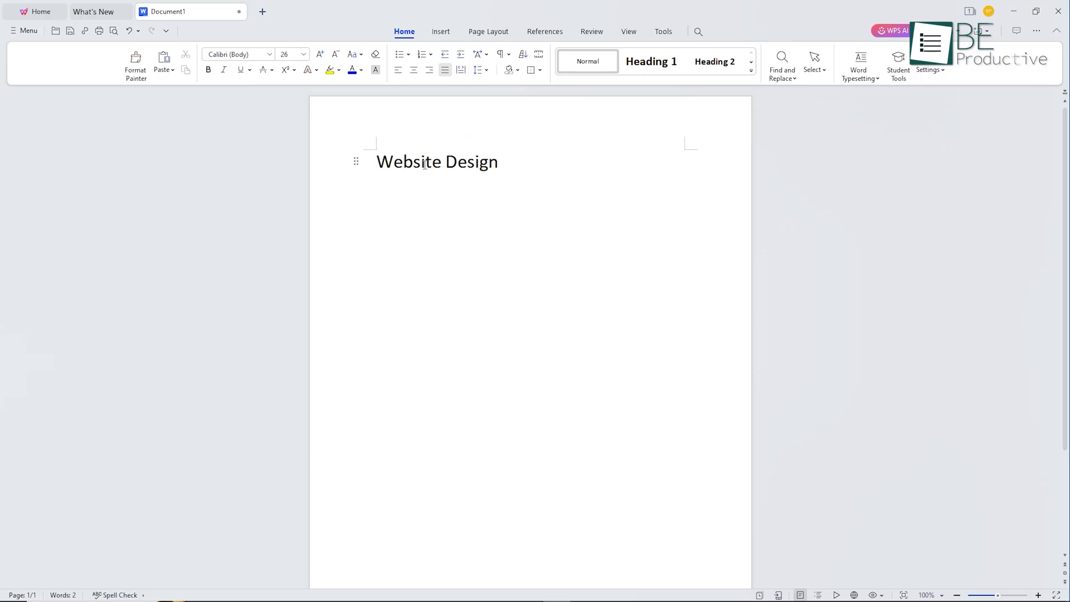
Browse the new-file template gallery and filter it down to Docs templates
click(302, 54)
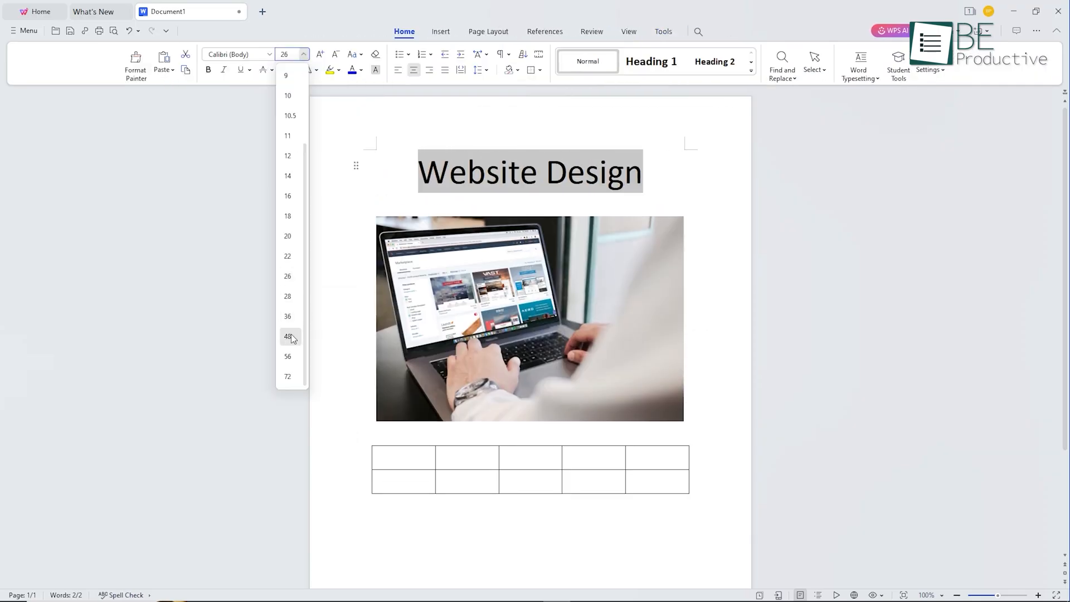
click(234, 12)
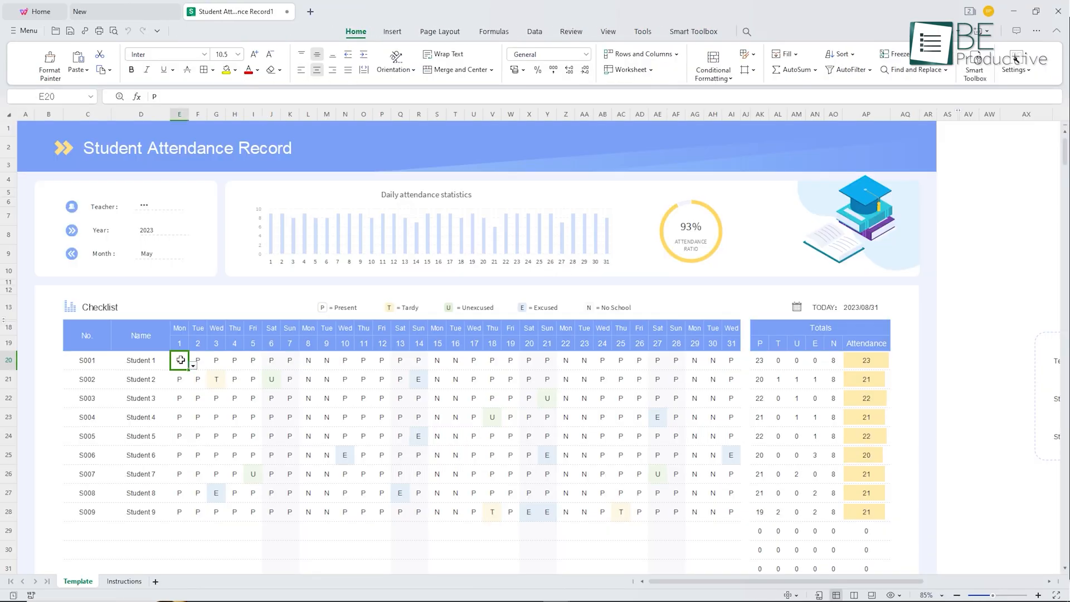
click(80, 12)
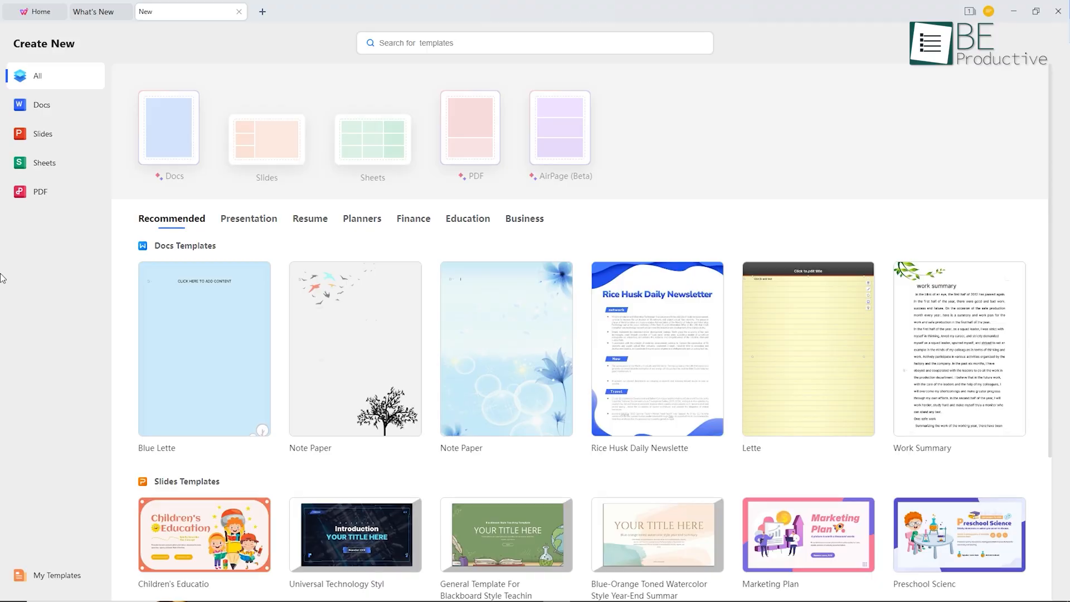
click(43, 134)
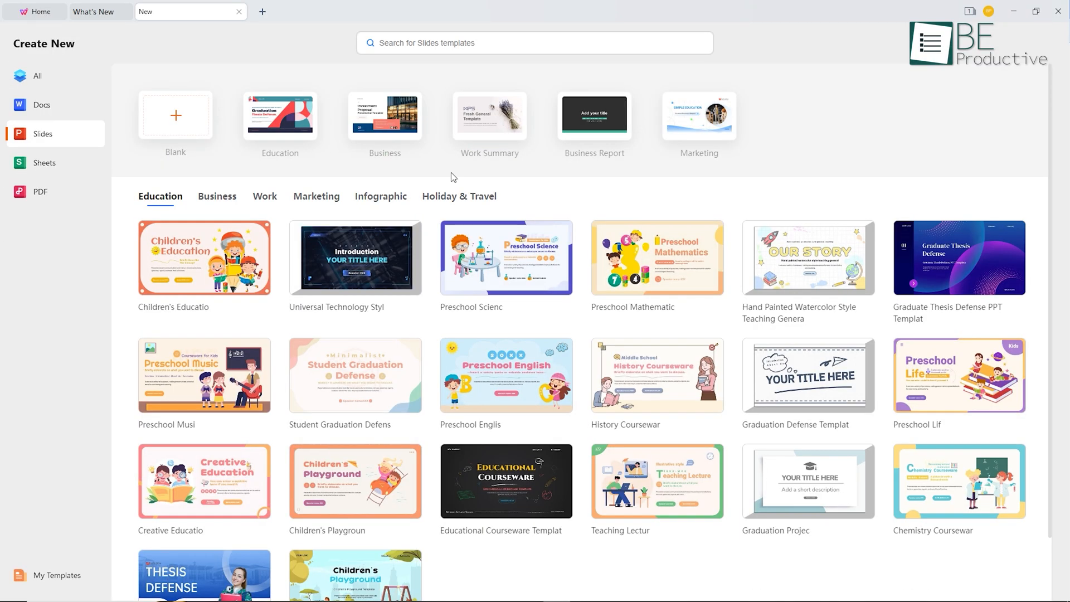
click(176, 115)
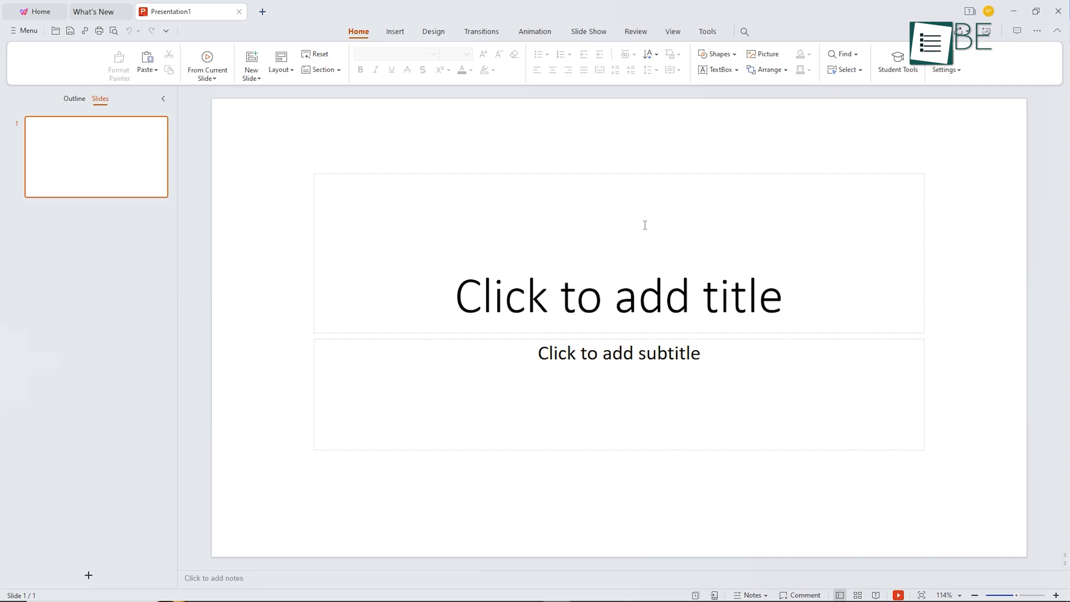
click(262, 11)
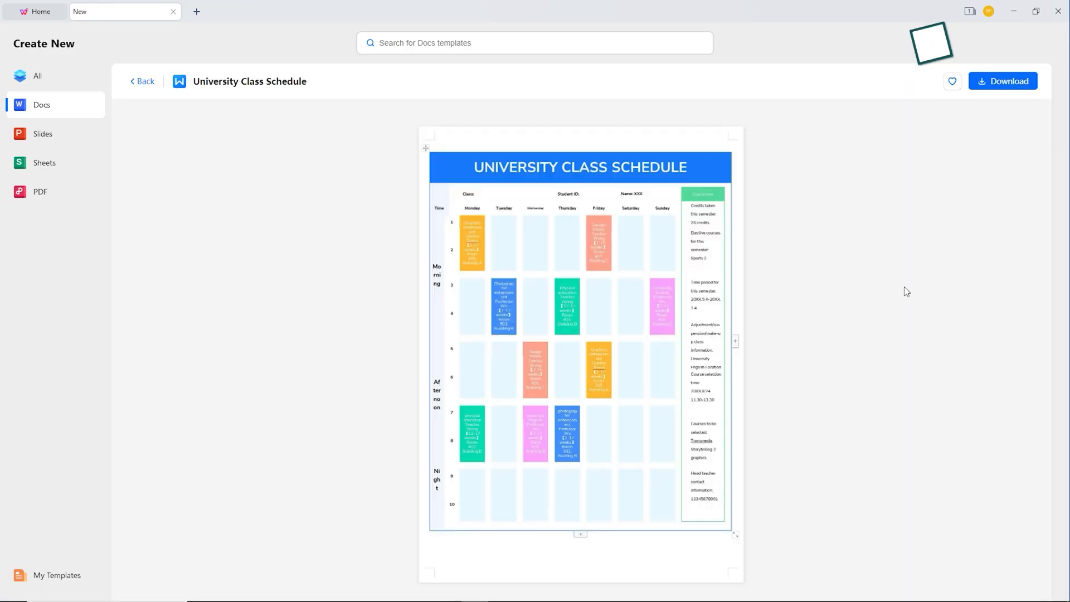
click(1002, 80)
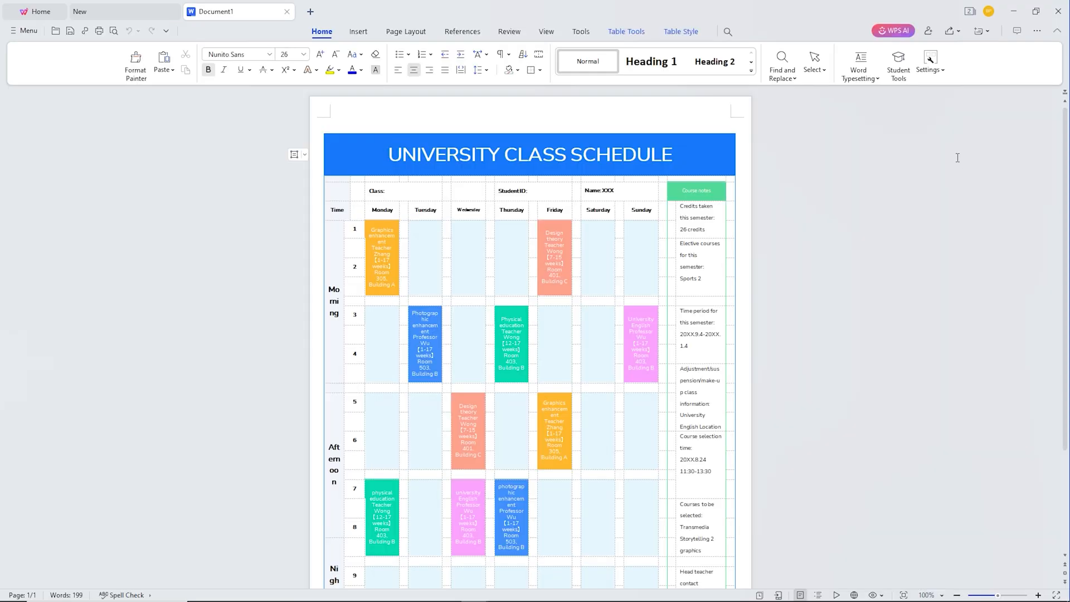
click(99, 12)
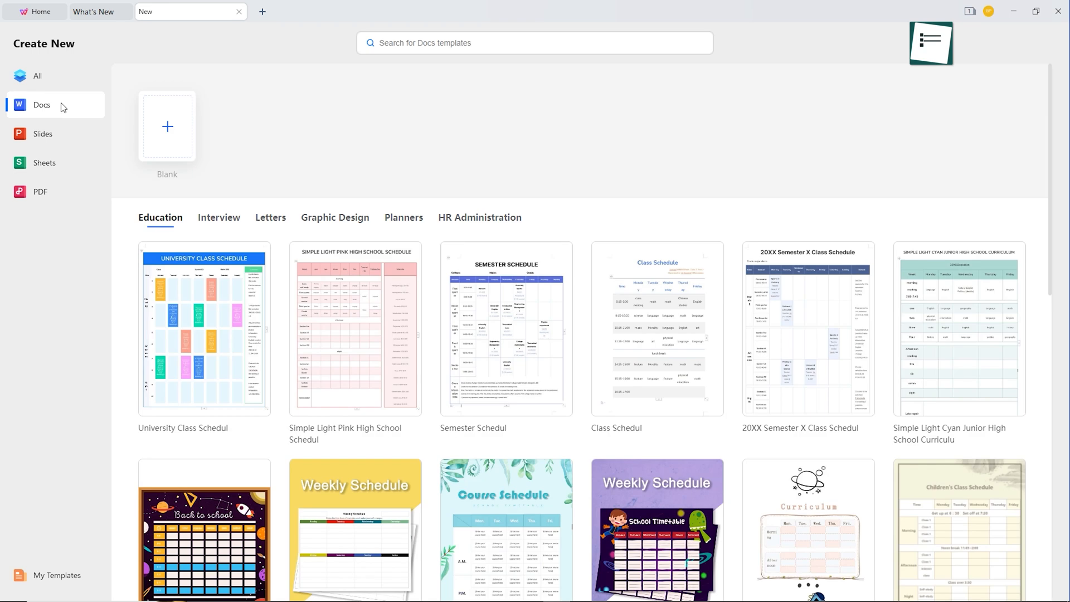
click(43, 134)
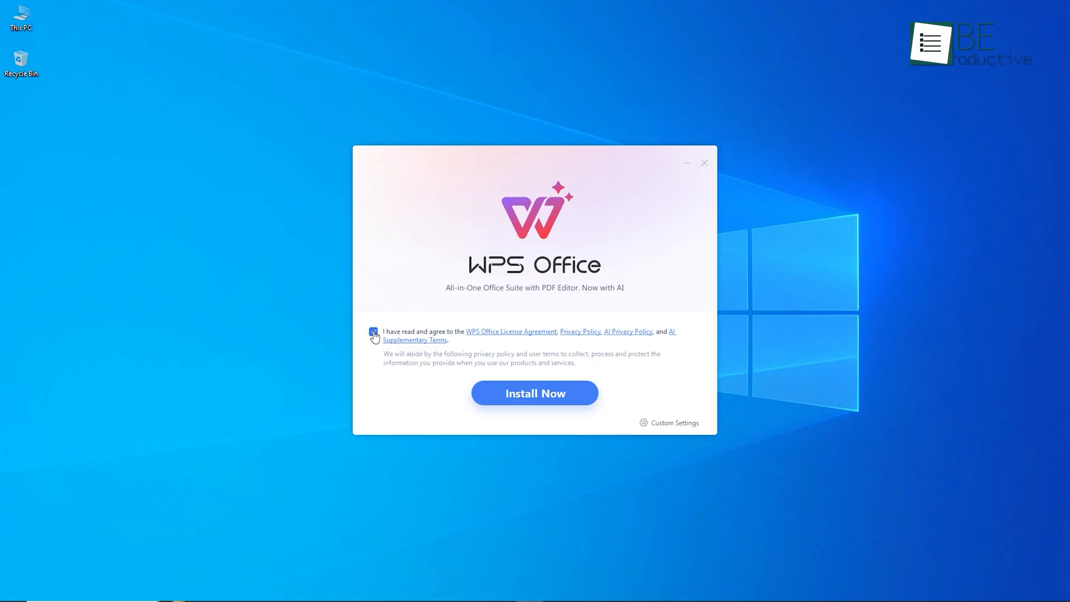
Accept the license terms and install WPS Office
click(535, 393)
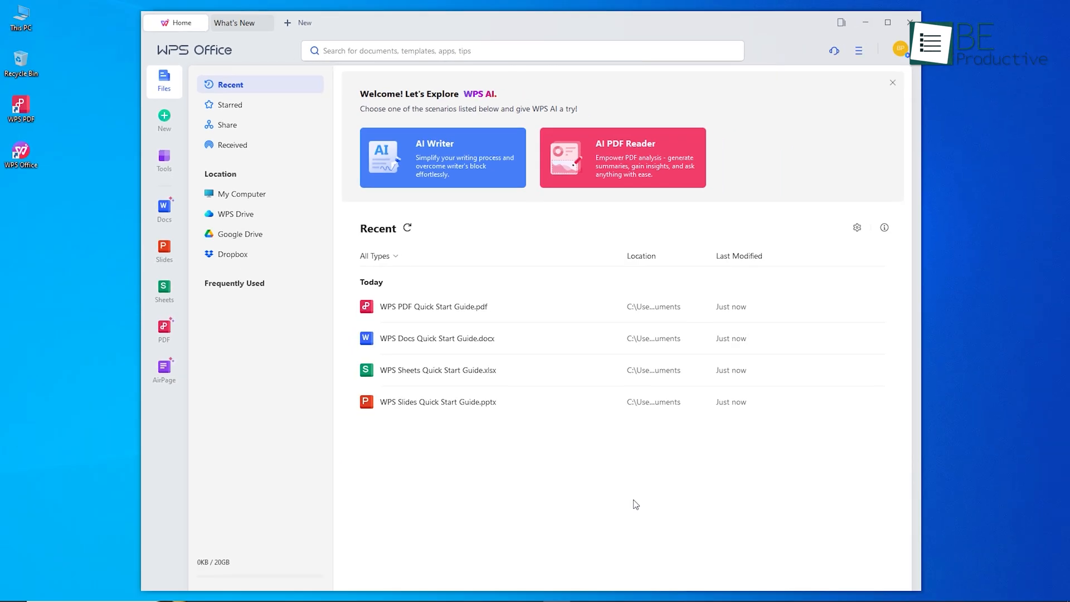
click(887, 22)
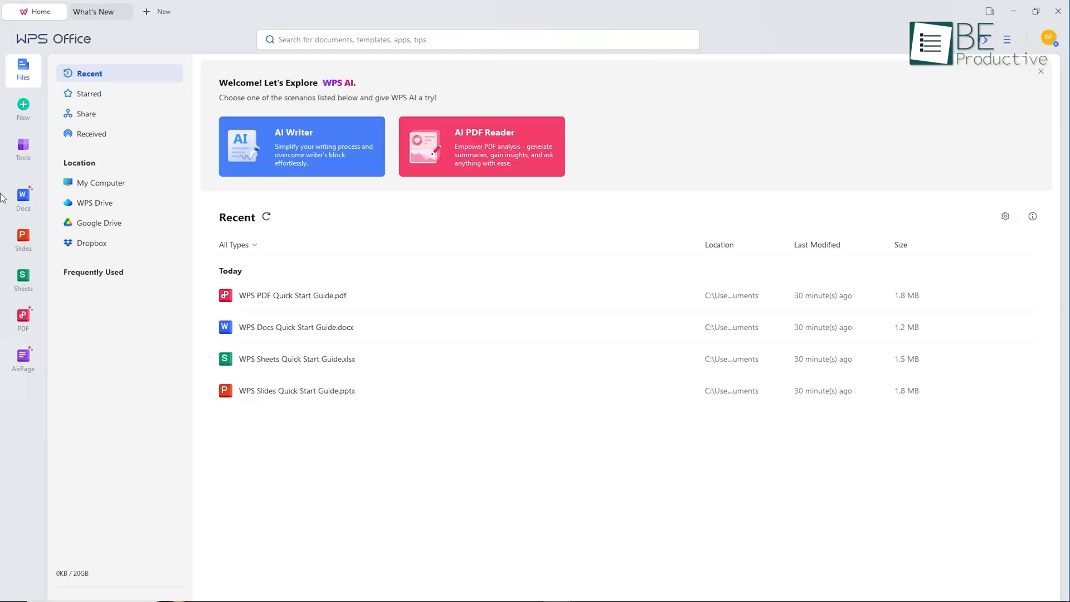
mouse_move(8, 111)
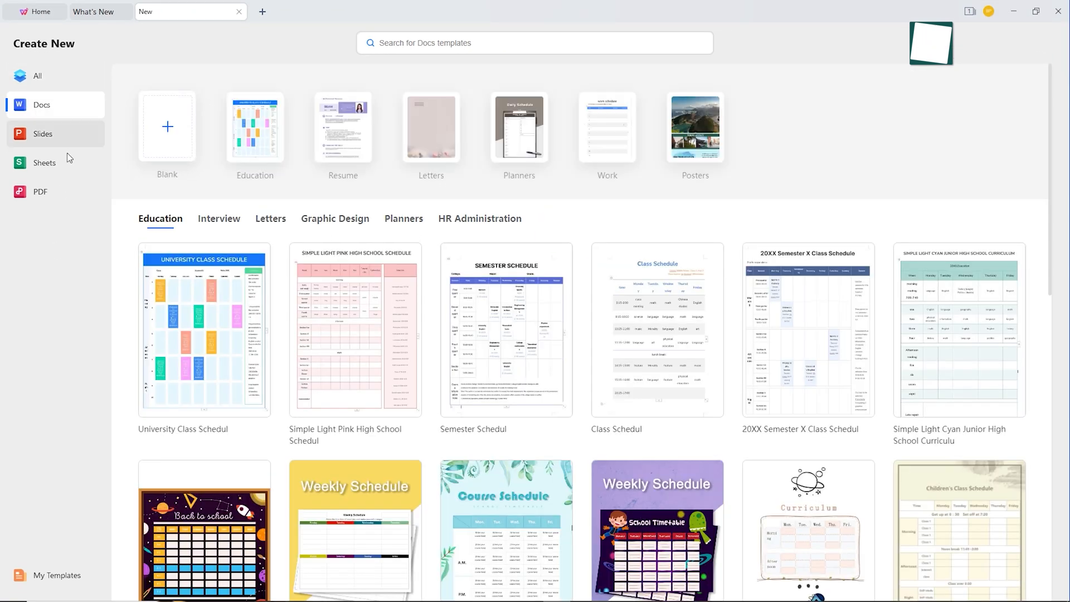
Browse the Sheets, All and Docs templates and open the Website Design document
click(44, 162)
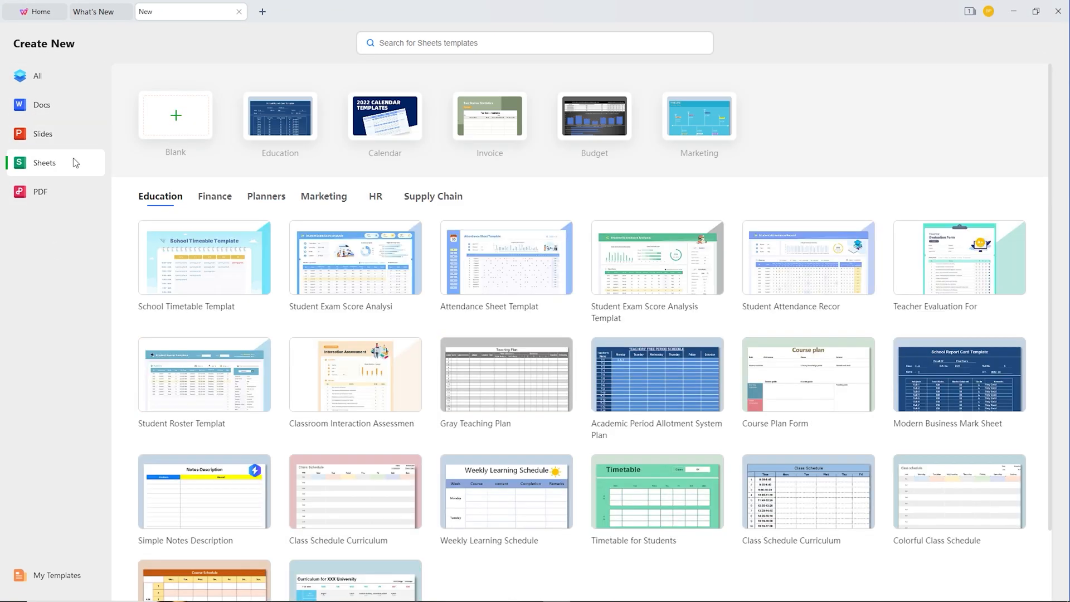
click(38, 76)
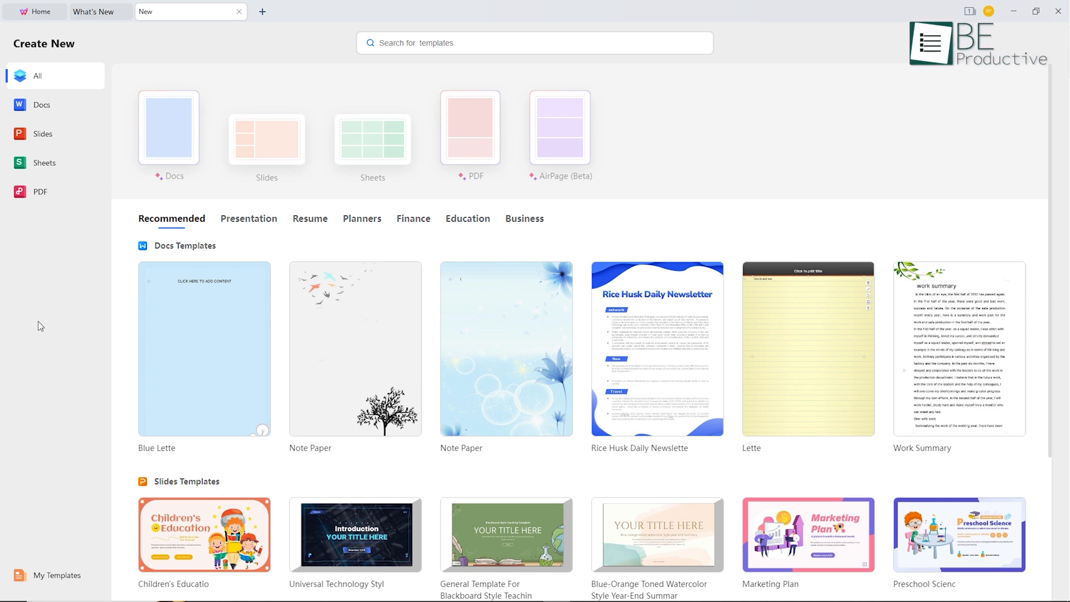
click(41, 104)
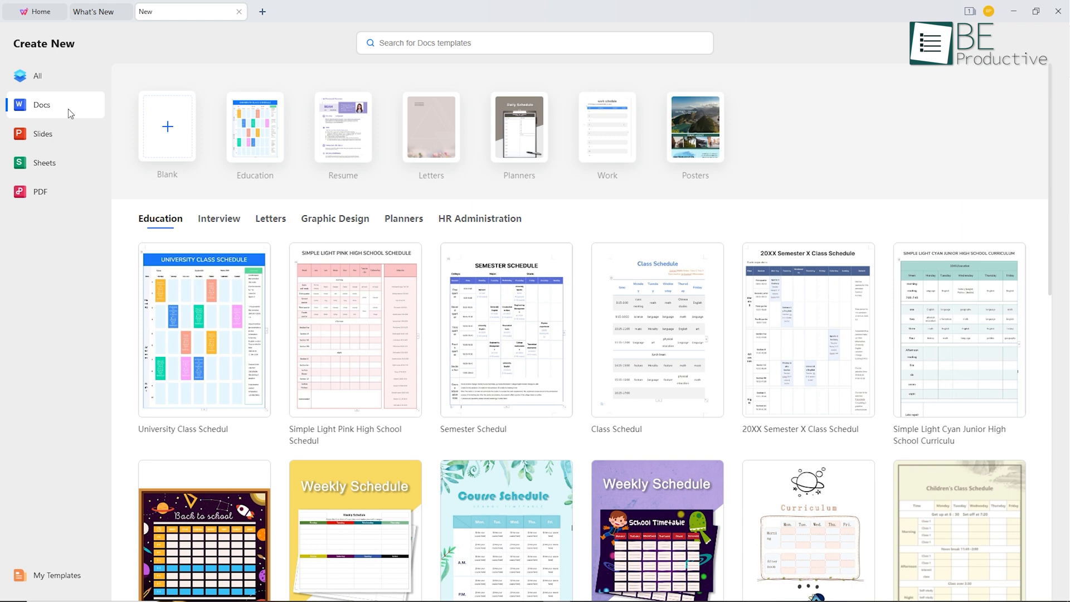
mouse_move(667, 145)
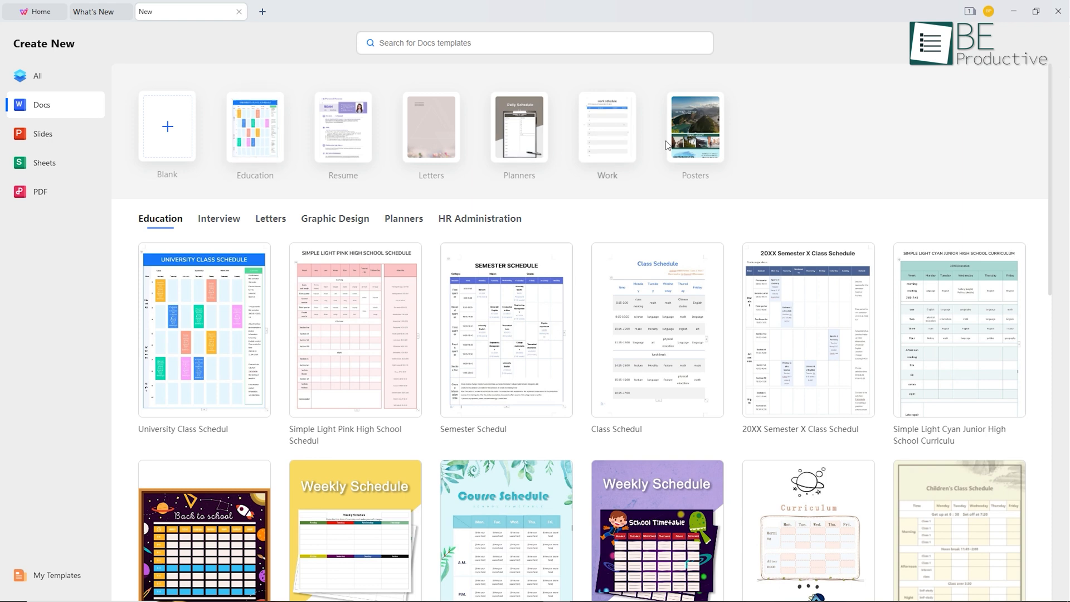
click(167, 128)
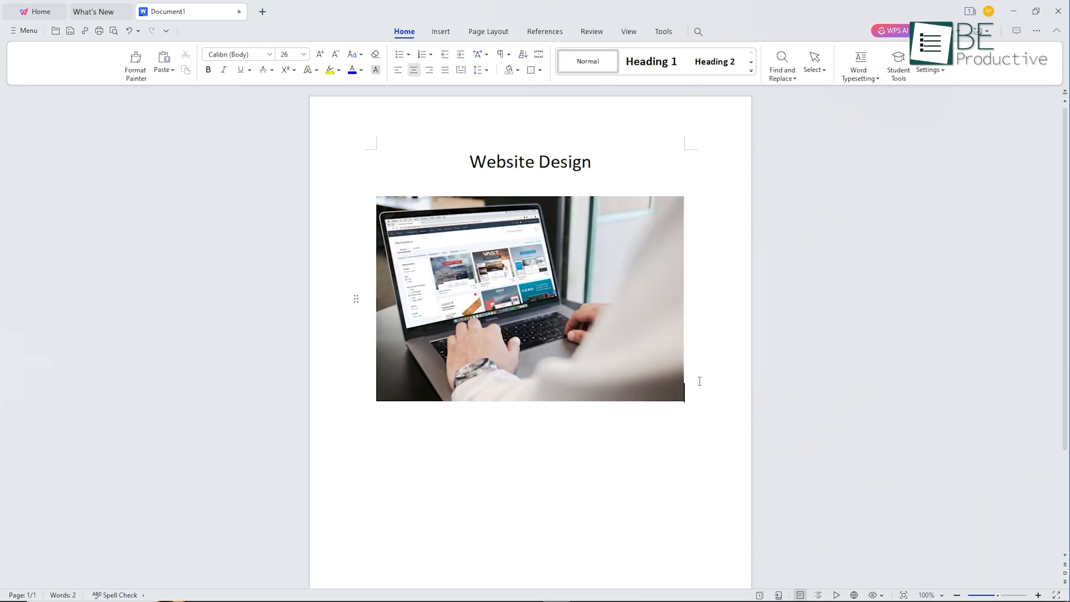
Make the Website Design title 48 pt and show the OCR and PDF conversion utilities
click(302, 54)
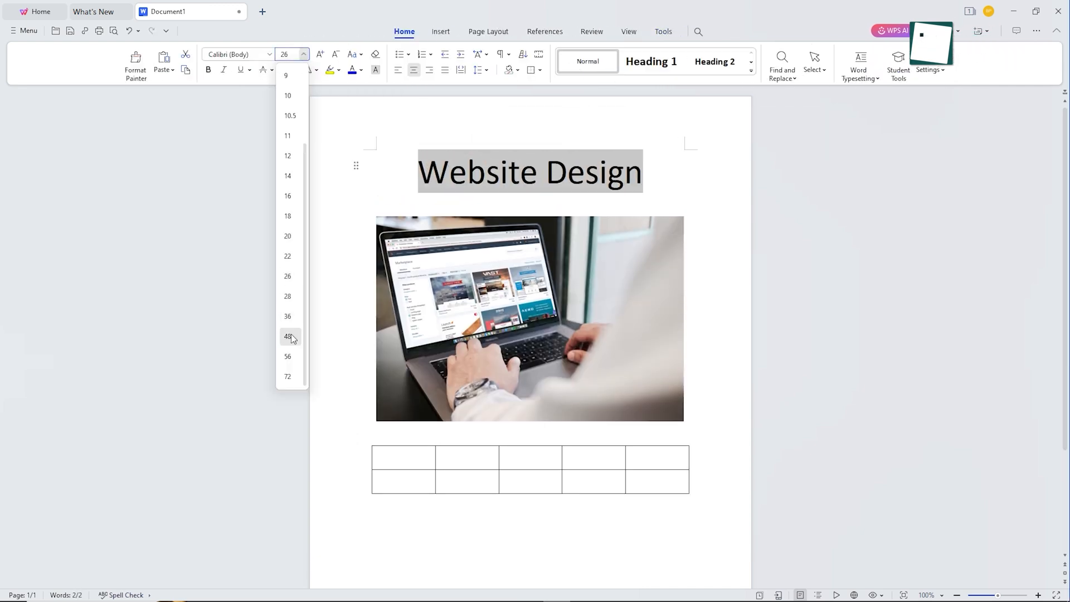
click(662, 31)
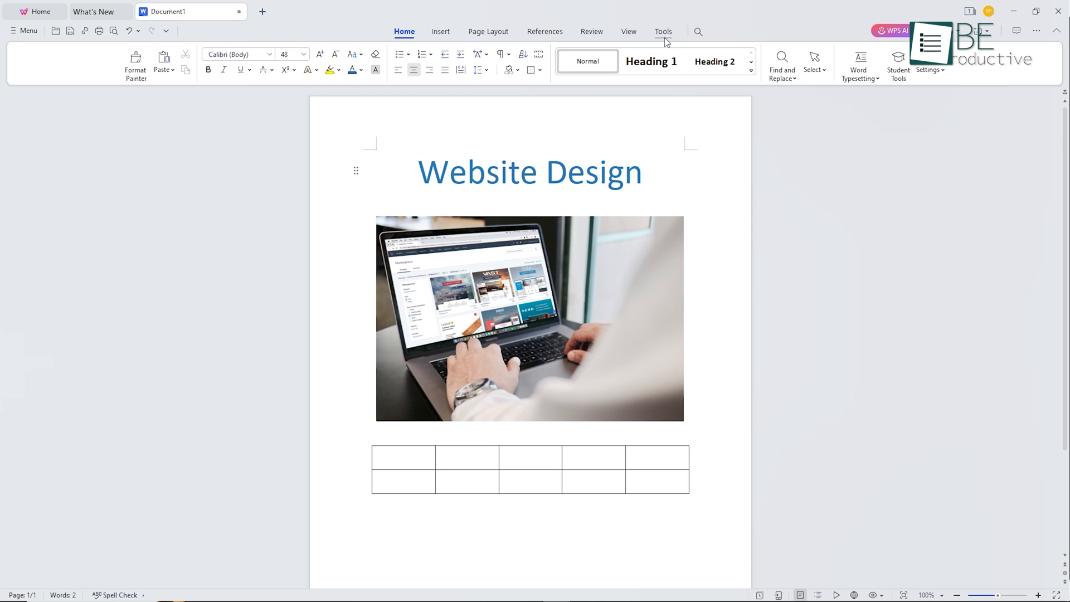
click(662, 31)
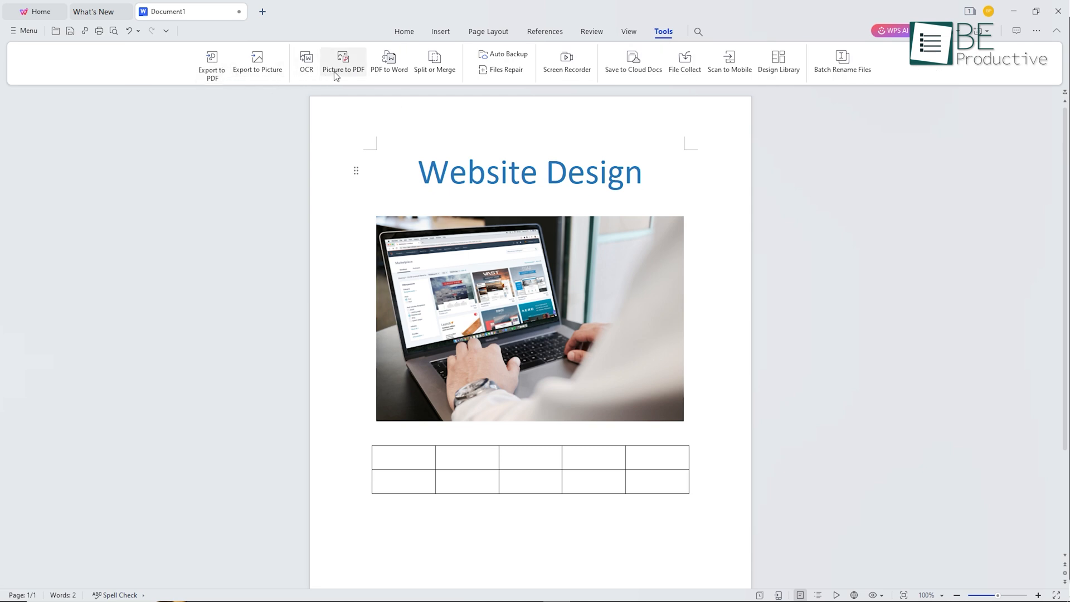
mouse_move(402, 121)
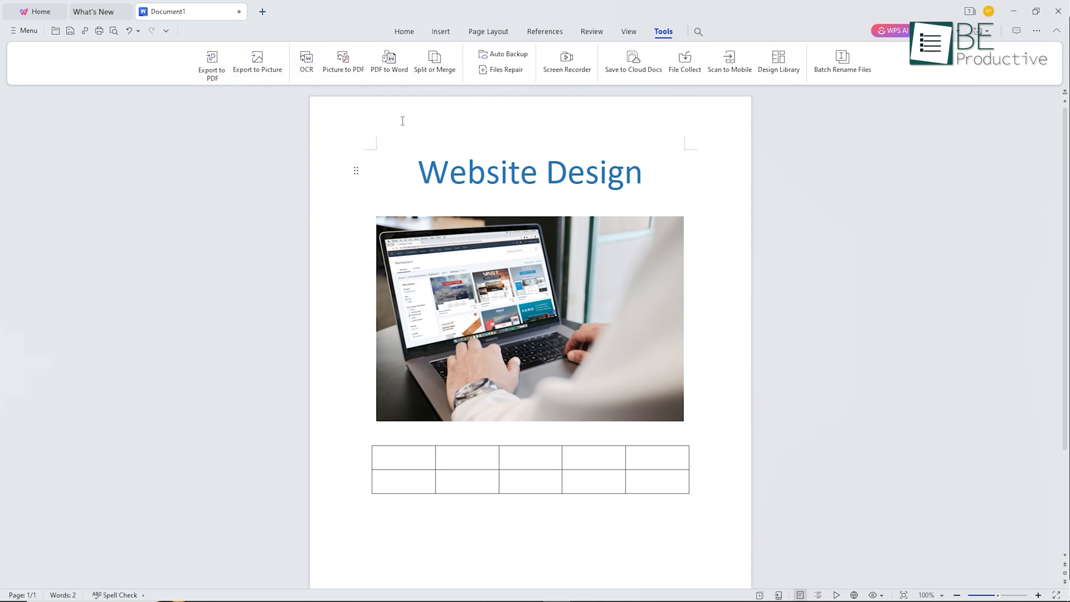
Create a 'Be Productive' presentation and give slide 3 a Shape transition
click(262, 11)
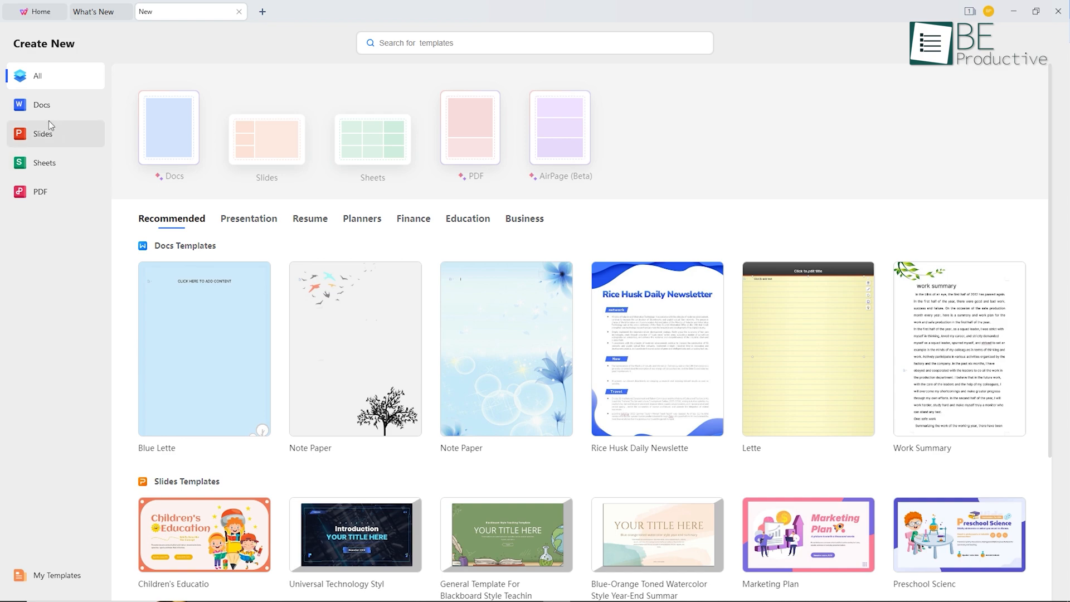
click(43, 133)
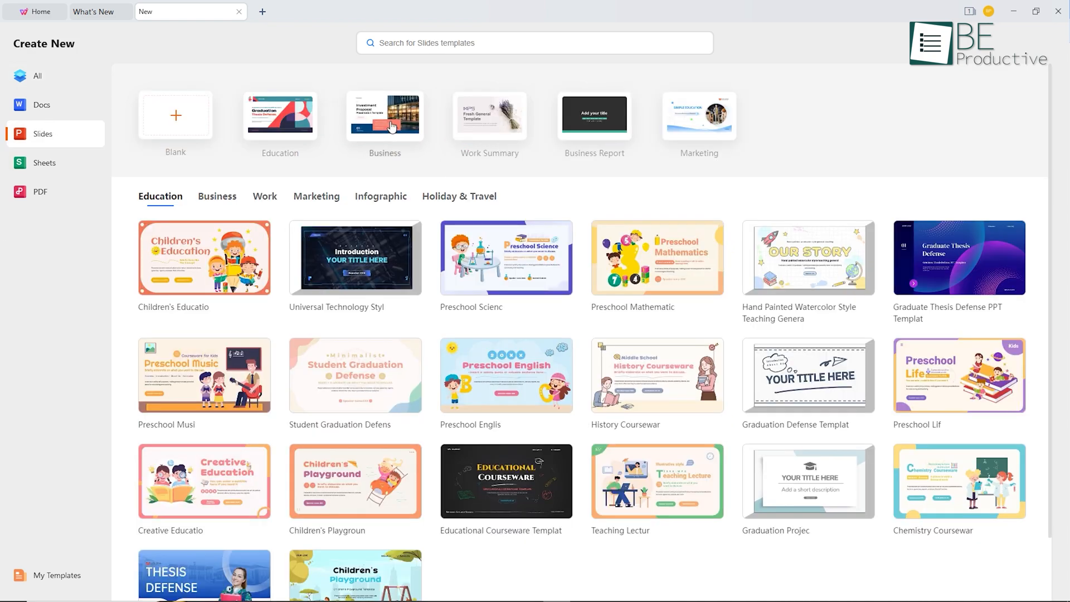
click(176, 115)
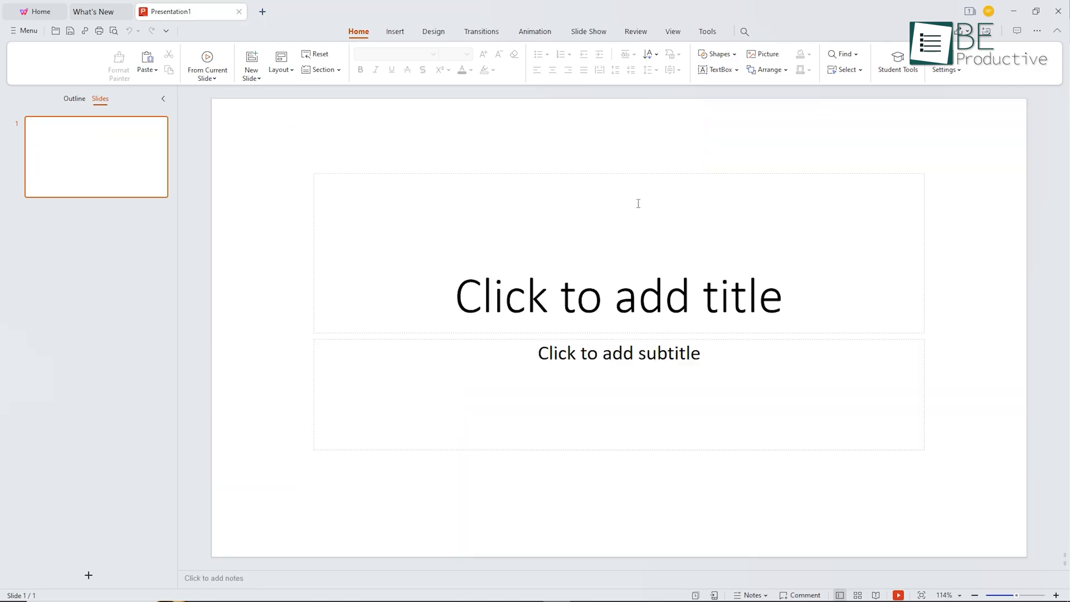
text(Be Productive)
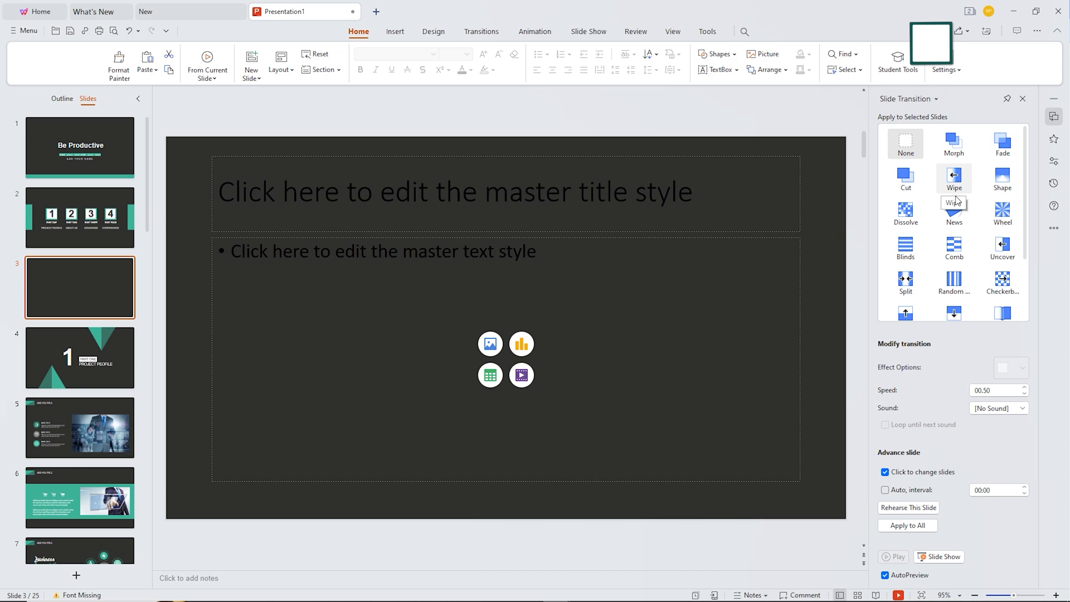
click(1003, 179)
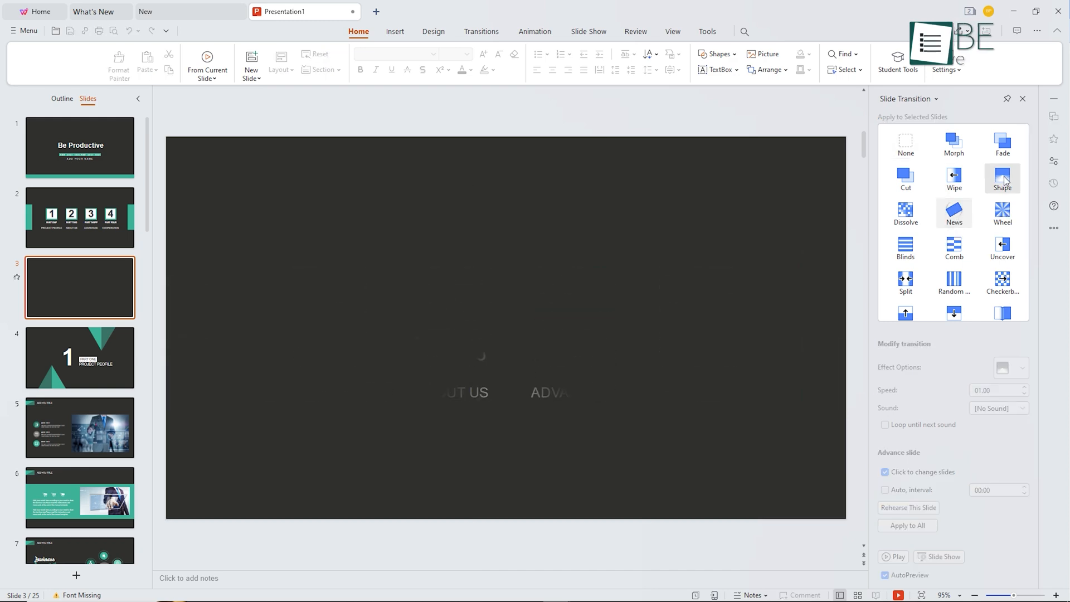
click(146, 12)
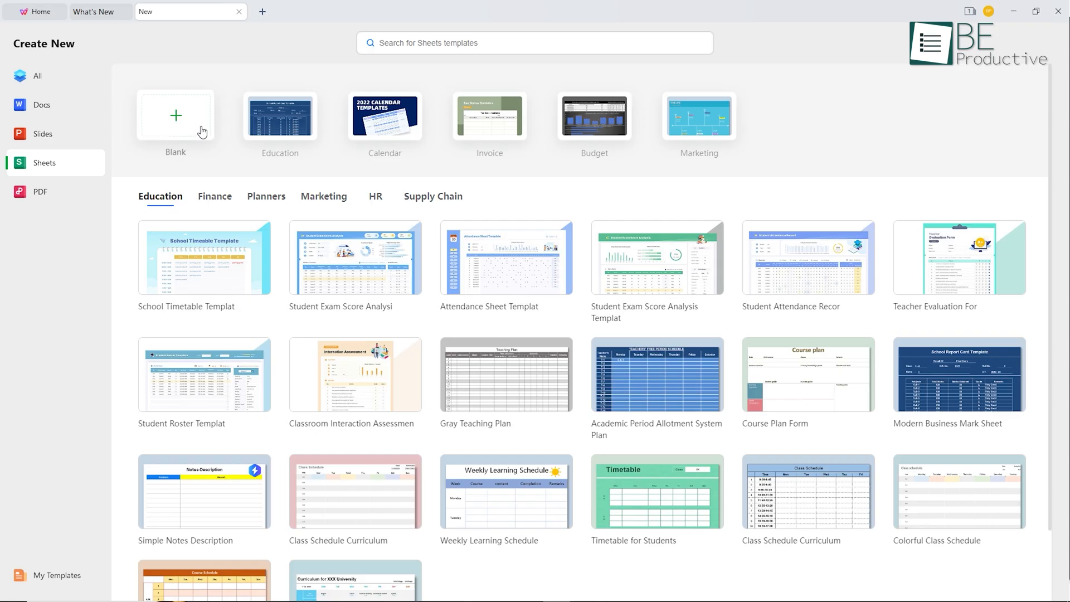
Open the Student Attendance Record and mark Student 1 unexcused on day 1
click(175, 115)
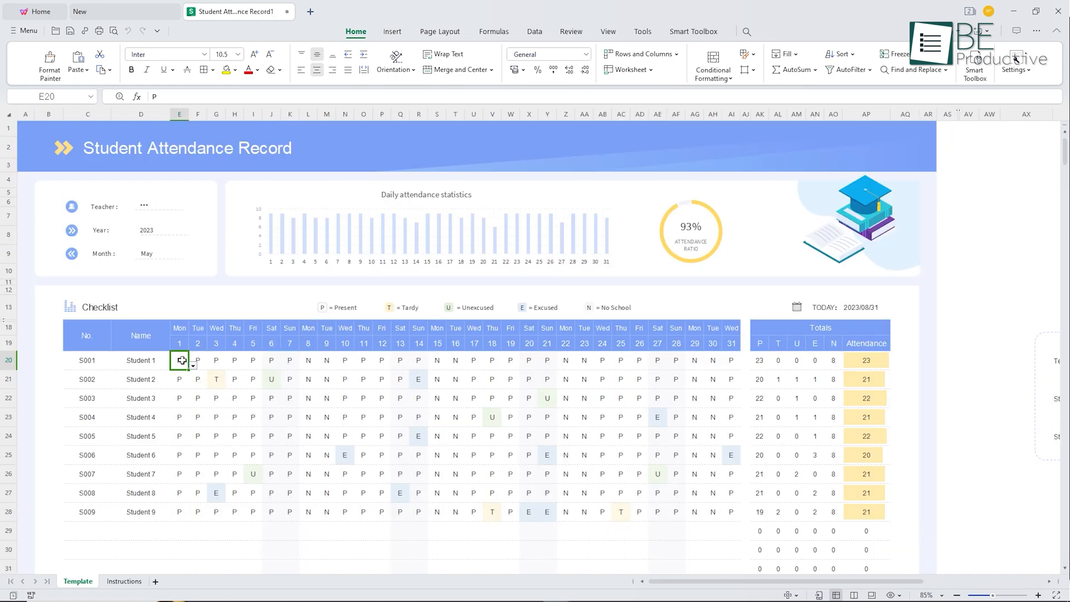
click(194, 366)
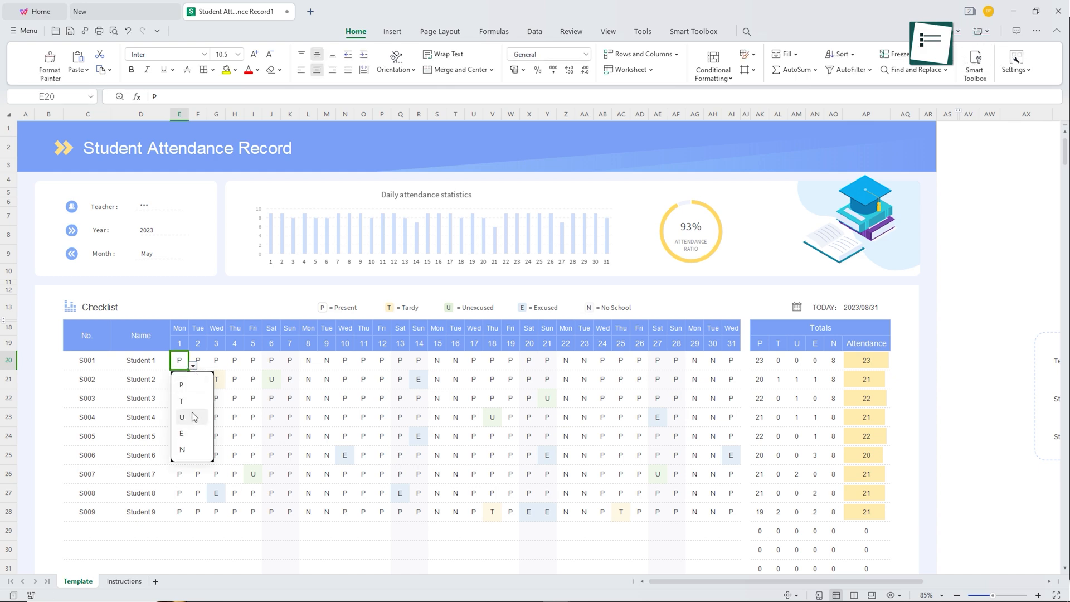
click(182, 400)
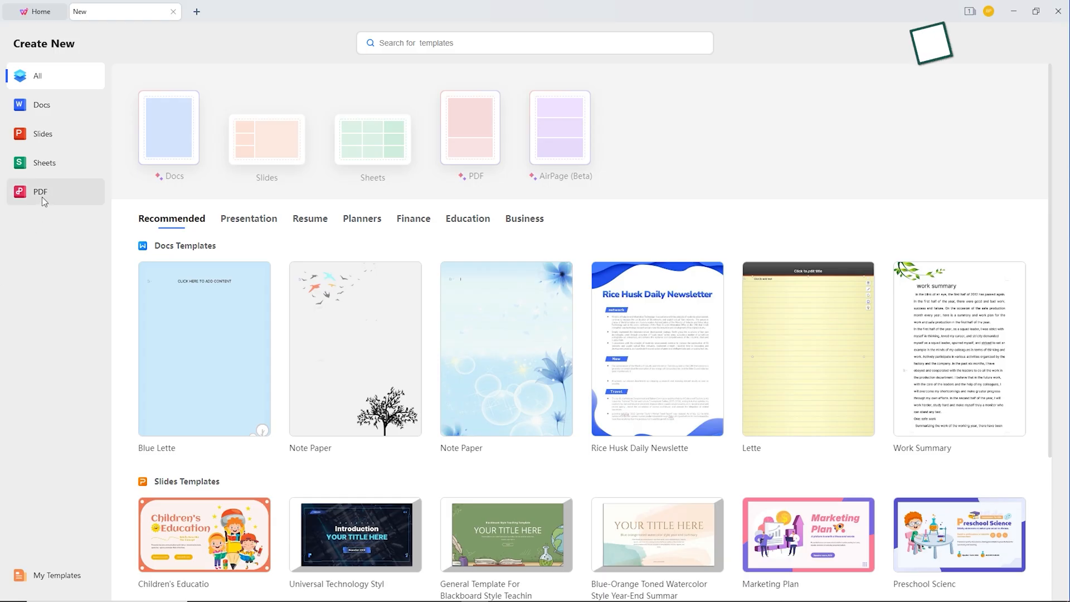
Try PDF Full Edit, browse Slides and Docs templates, and preview University Class Schedule
click(40, 191)
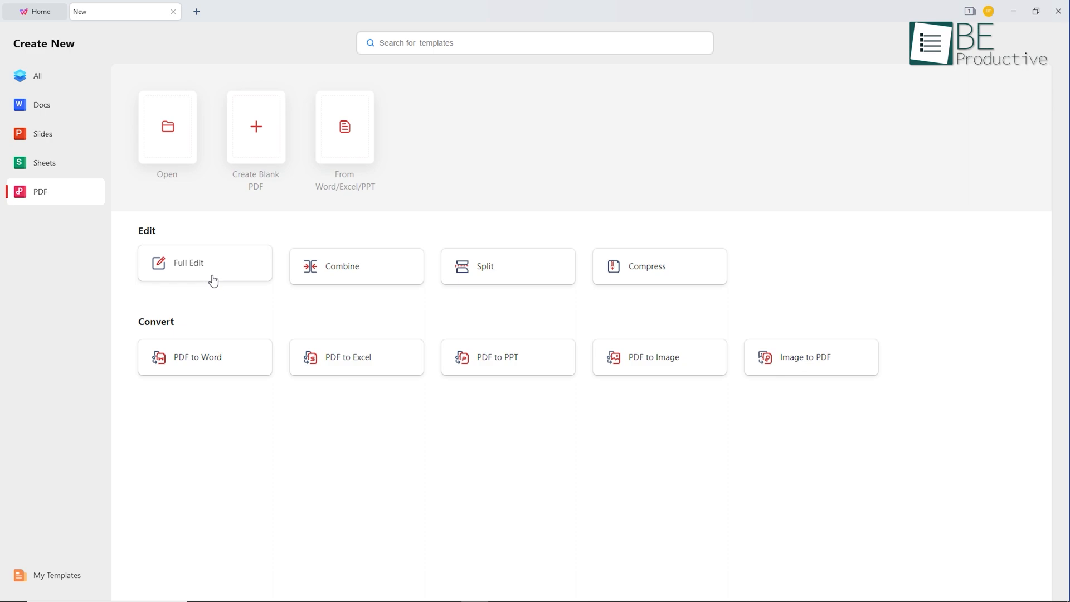
click(195, 356)
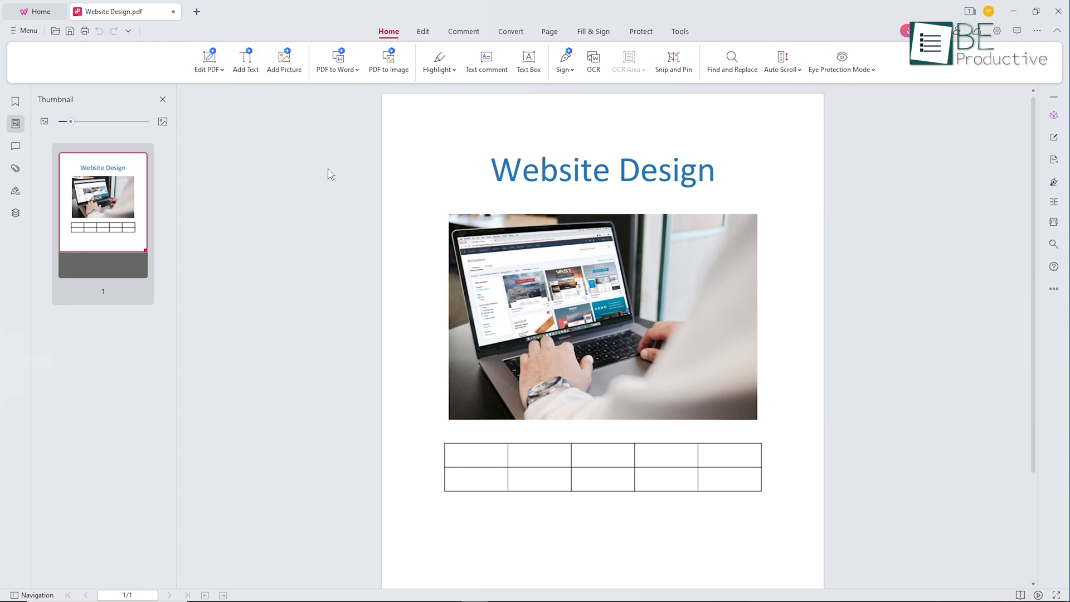
click(196, 11)
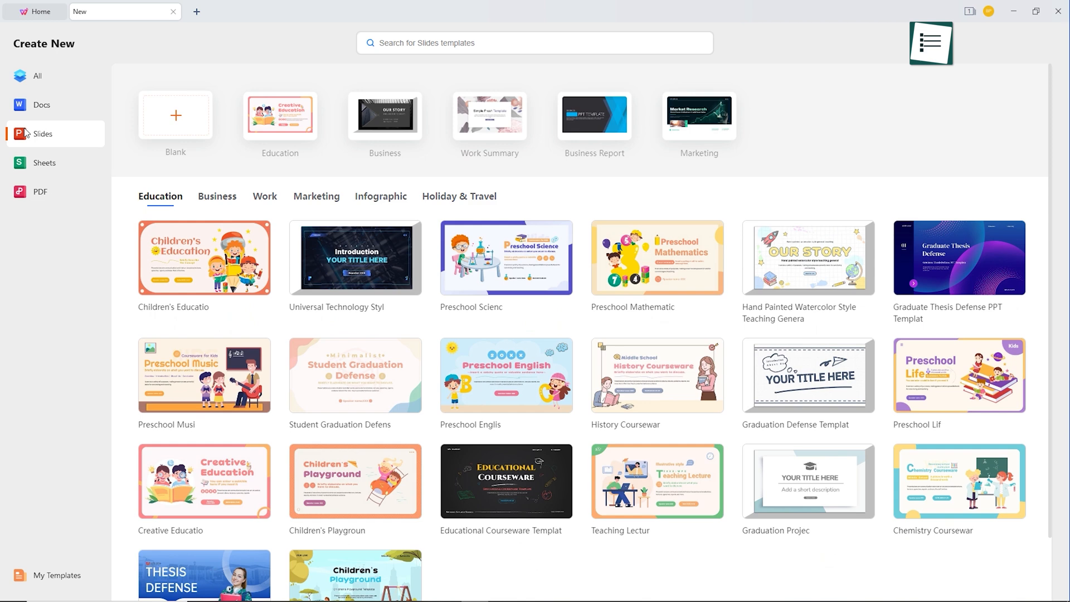
click(42, 104)
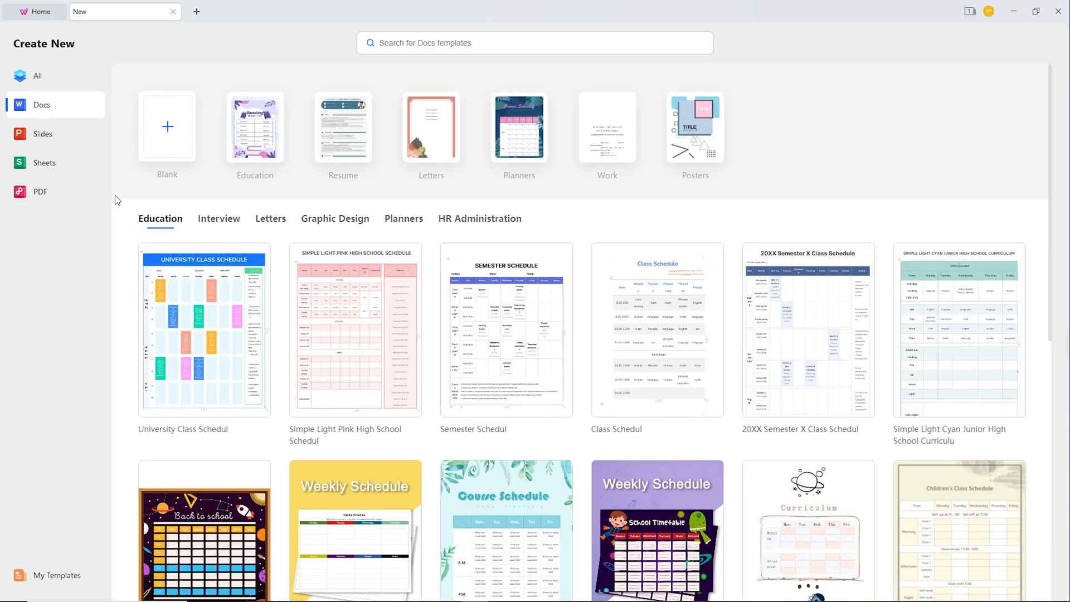
click(204, 331)
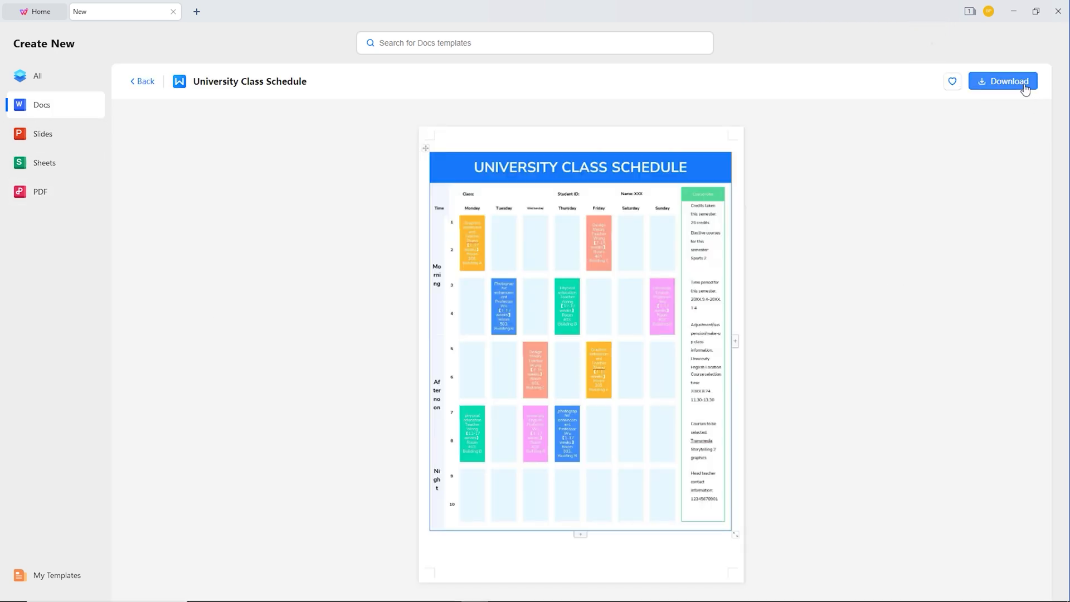
click(1004, 80)
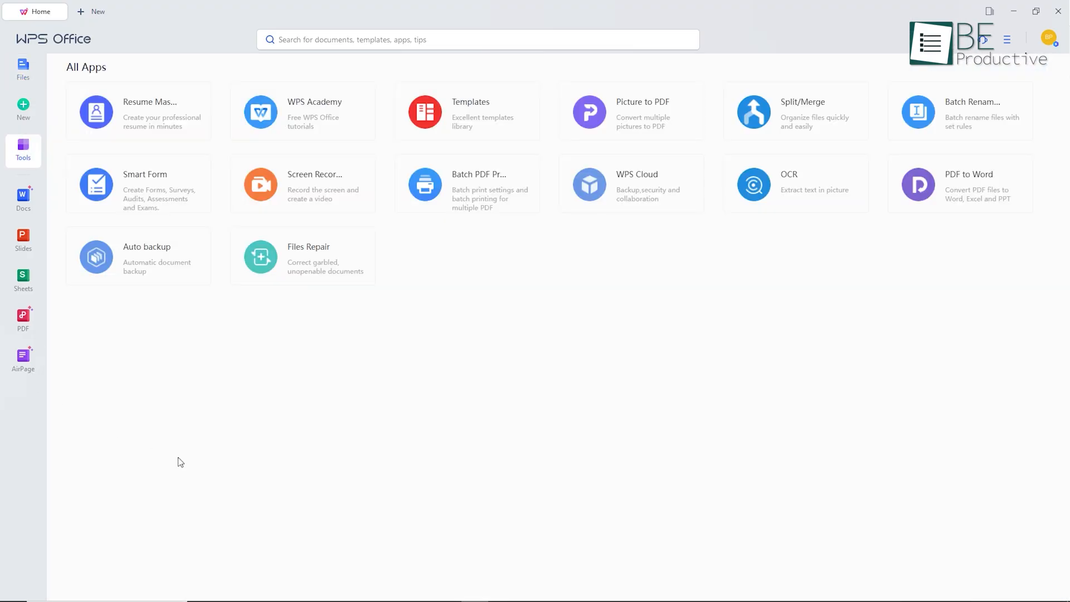
mouse_move(188, 464)
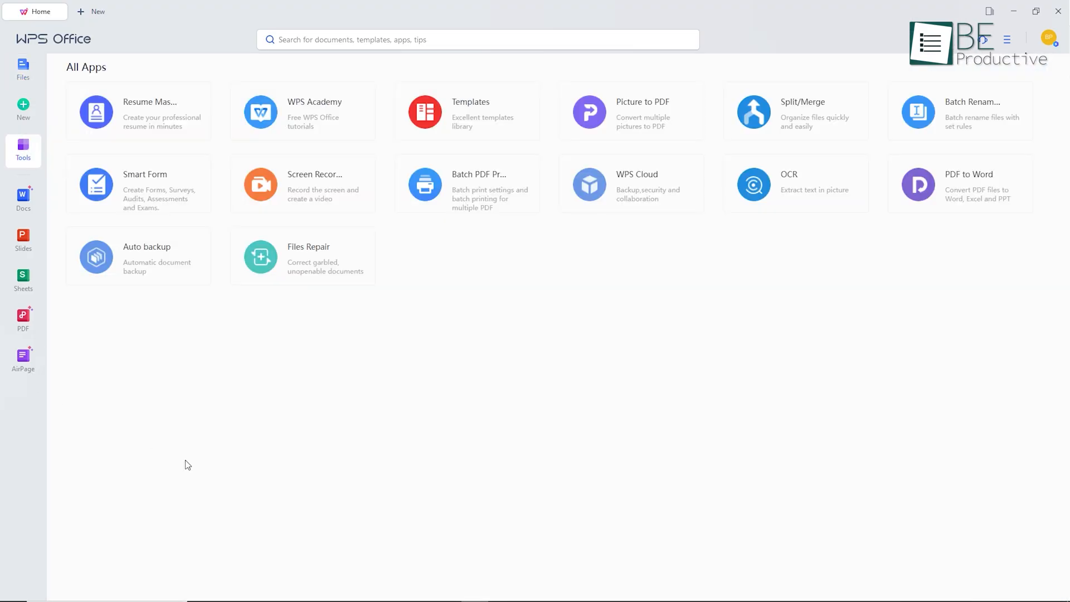
Launch the Files Repair utility from All Apps
click(960, 111)
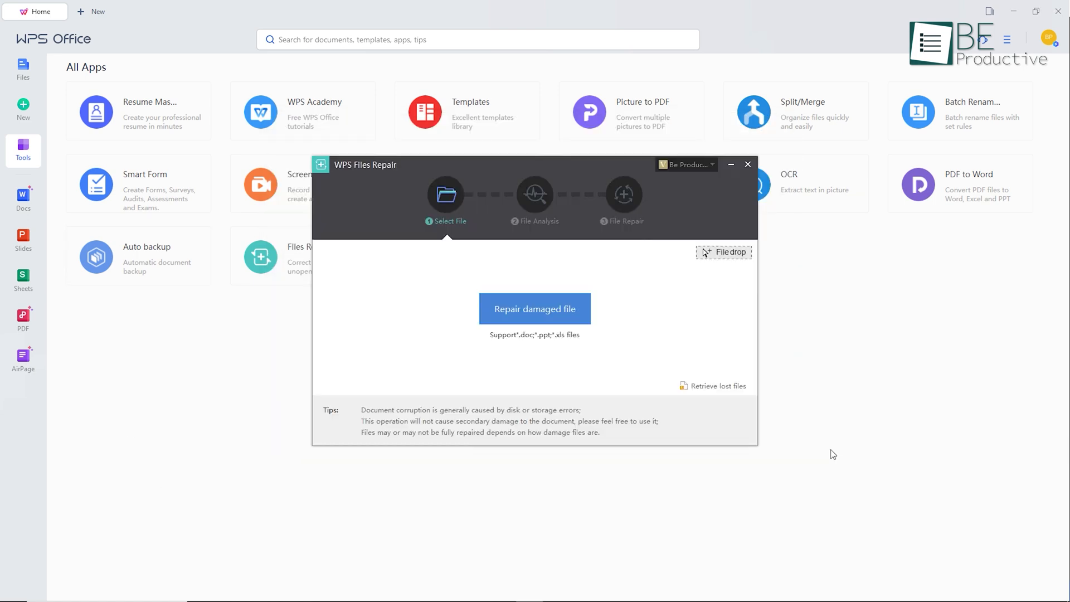
click(747, 164)
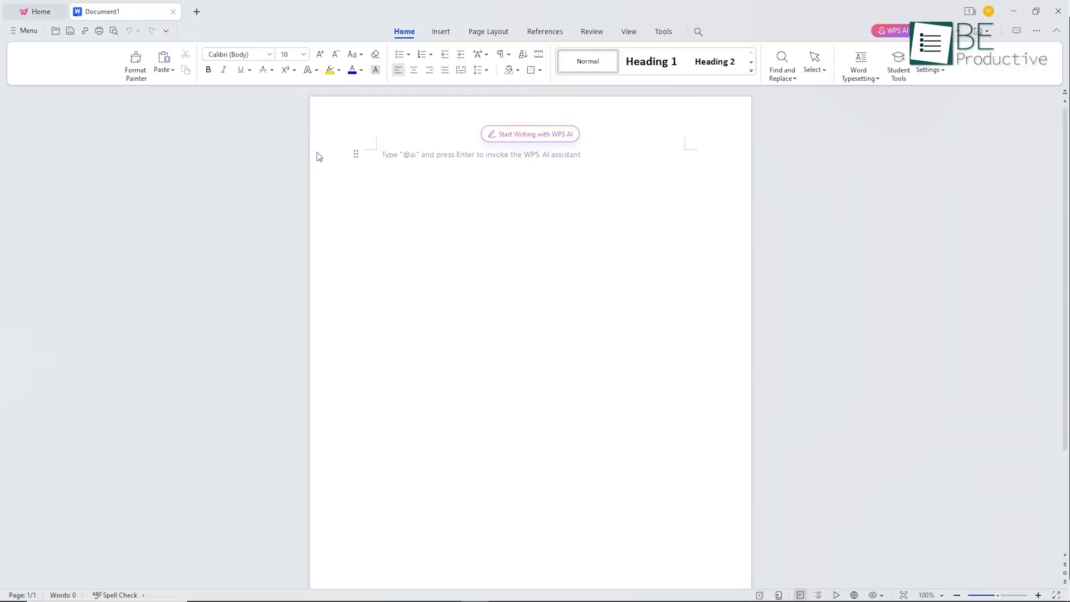
click(891, 31)
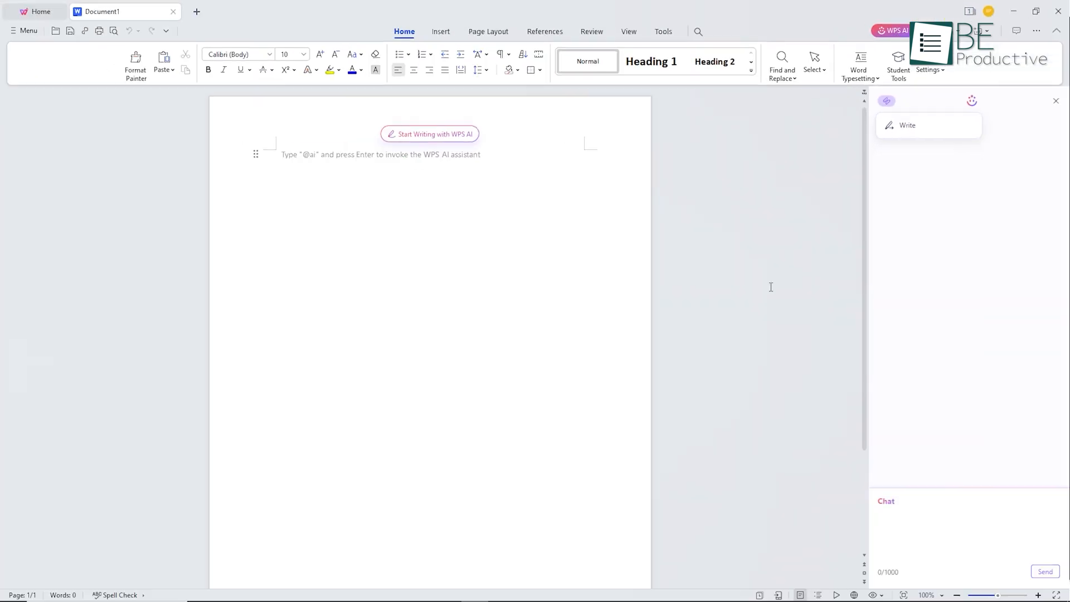
text(@ai)
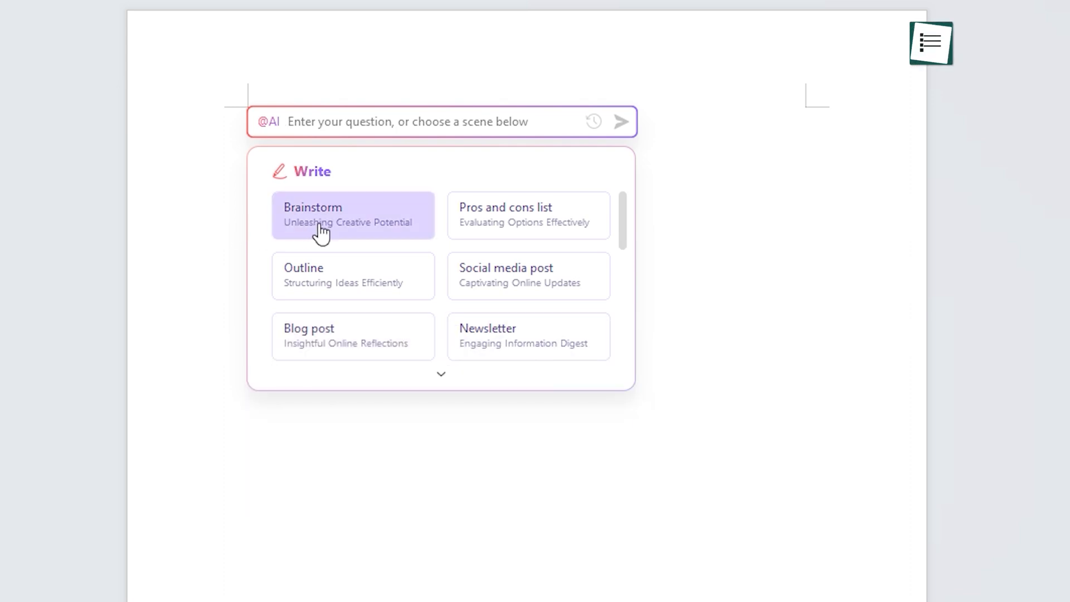
Request an AI brainstorm about Airbnb
click(352, 215)
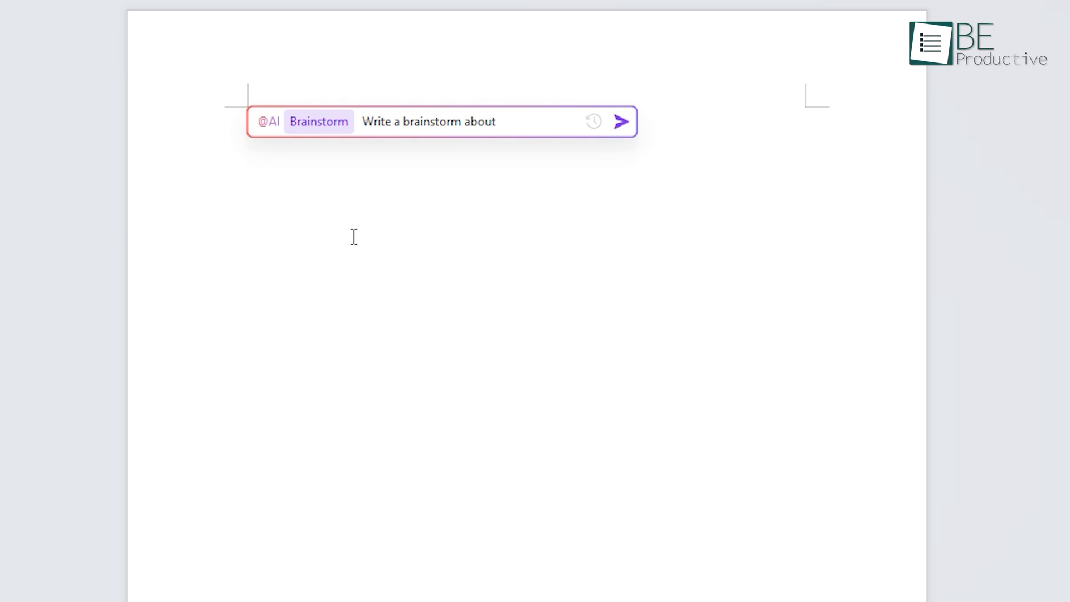
mouse_move(586, 254)
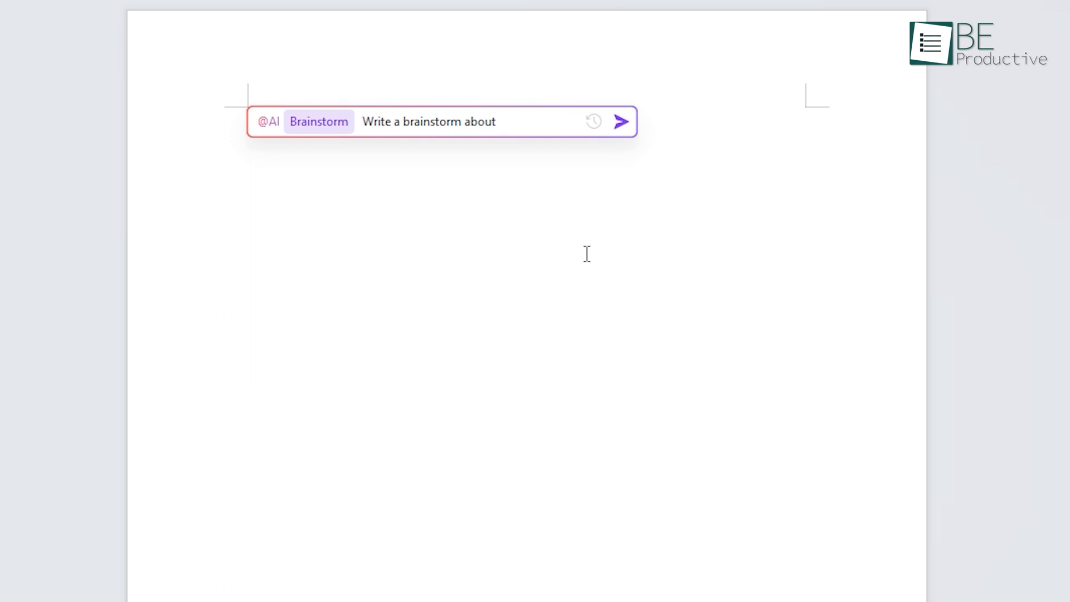
click(620, 121)
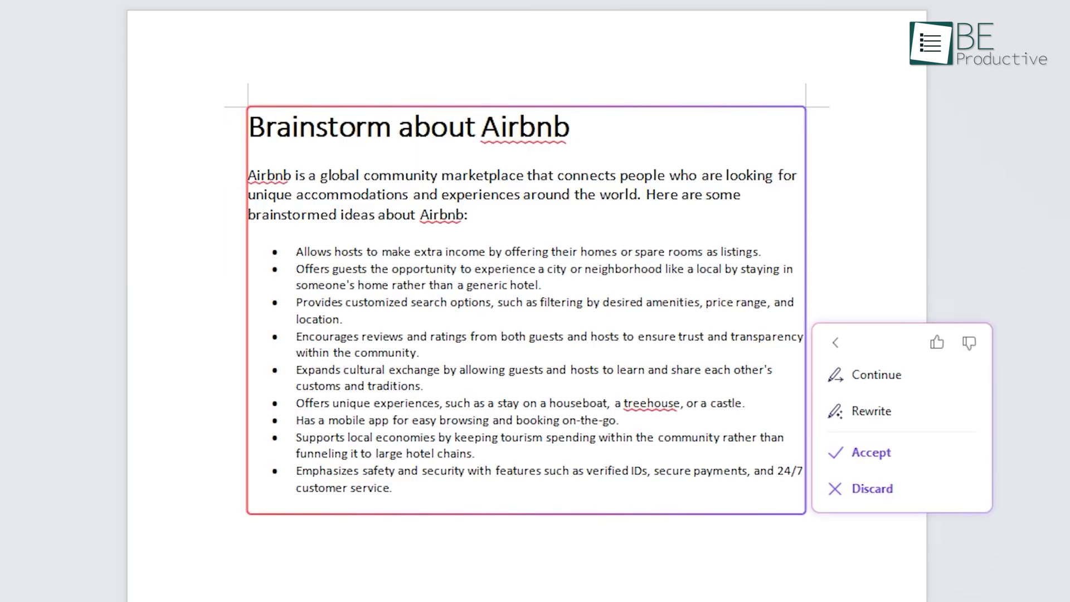
mouse_move(872, 488)
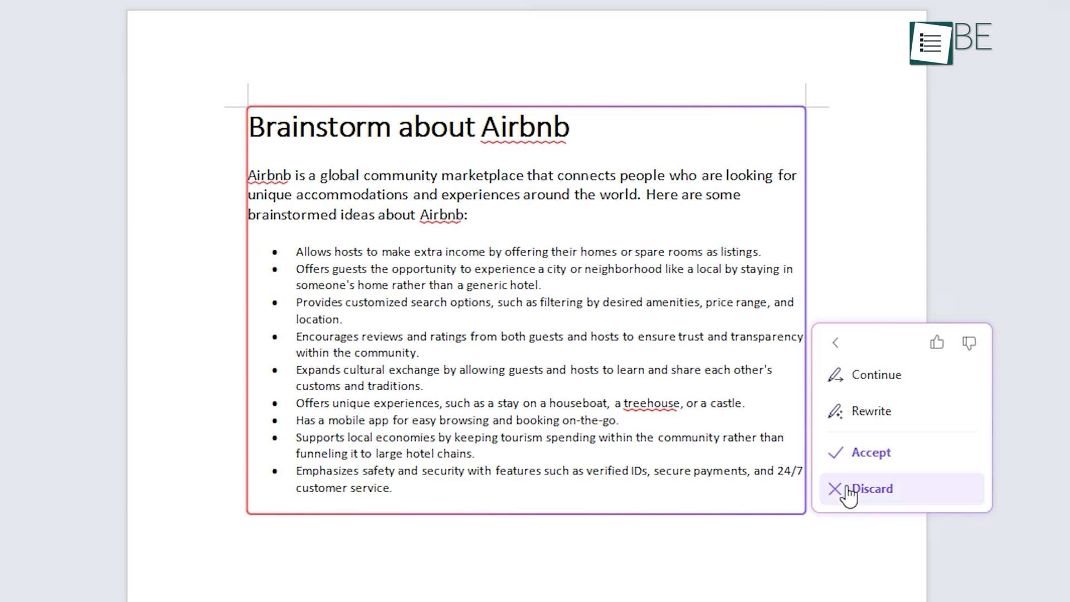
mouse_move(912, 420)
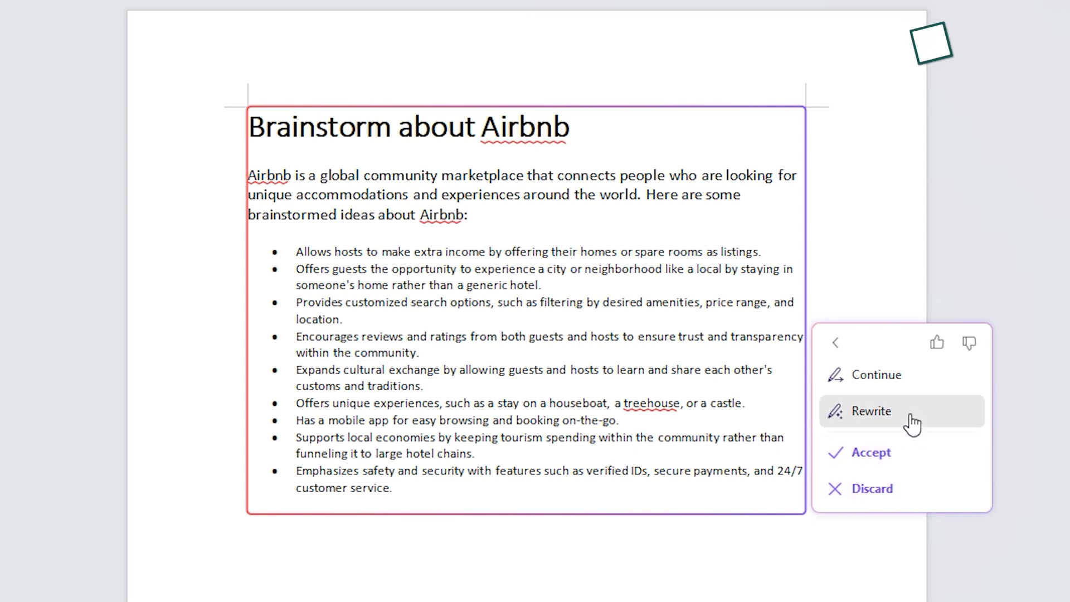
mouse_move(918, 389)
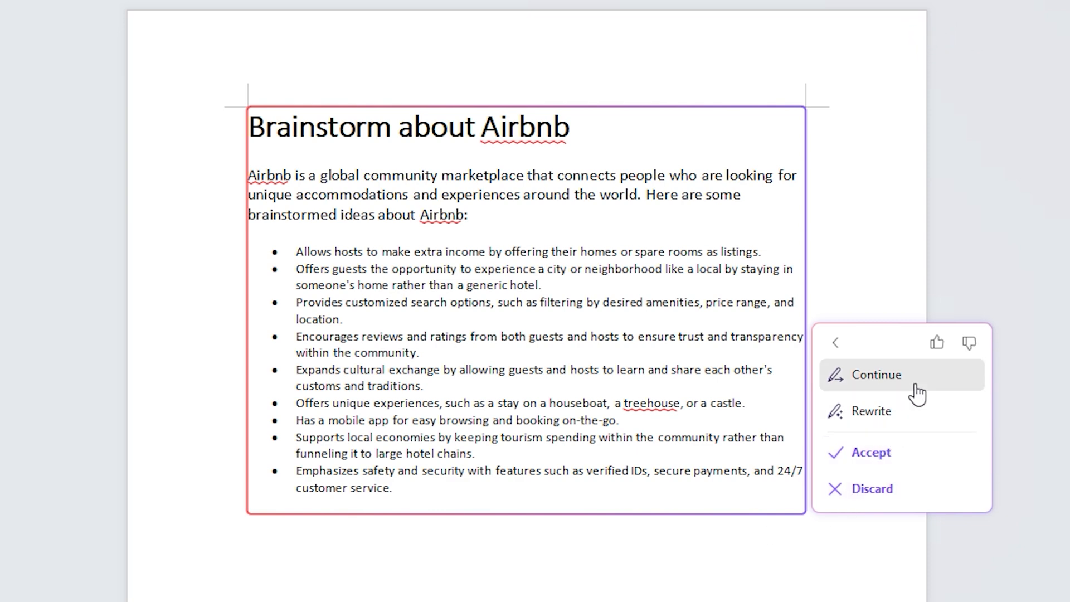
mouse_move(921, 419)
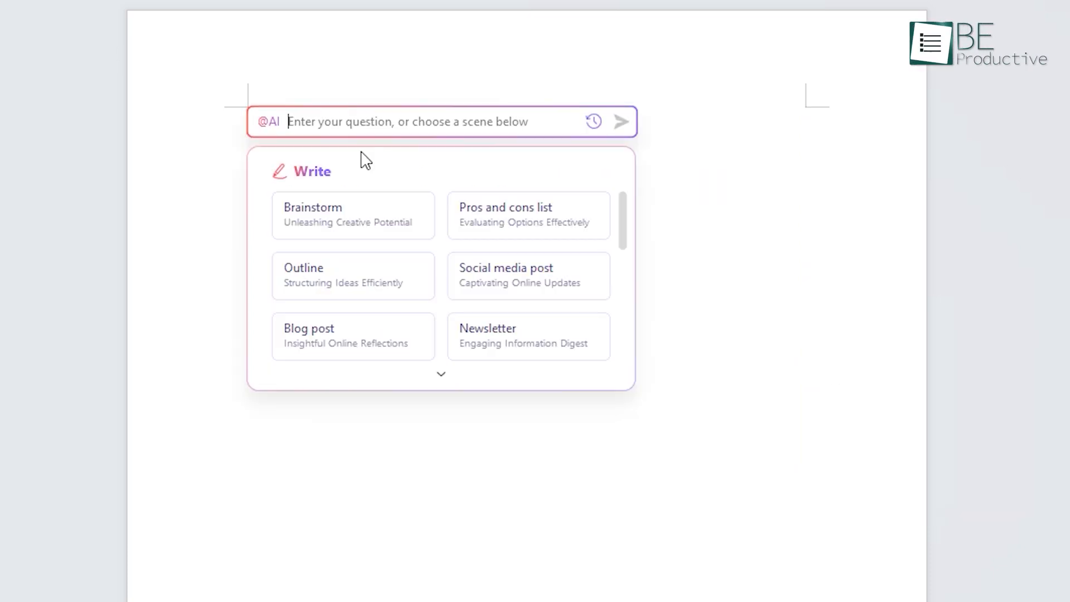
Ask the AI the shoes-and-socks cost question, then request a tech meeting agenda
text(A store sells shoes at $60 per pair and socks at $8 per pair. If a customer buys 2 pairs of shoes and 3 pairs of socks, what is the total cost of the)
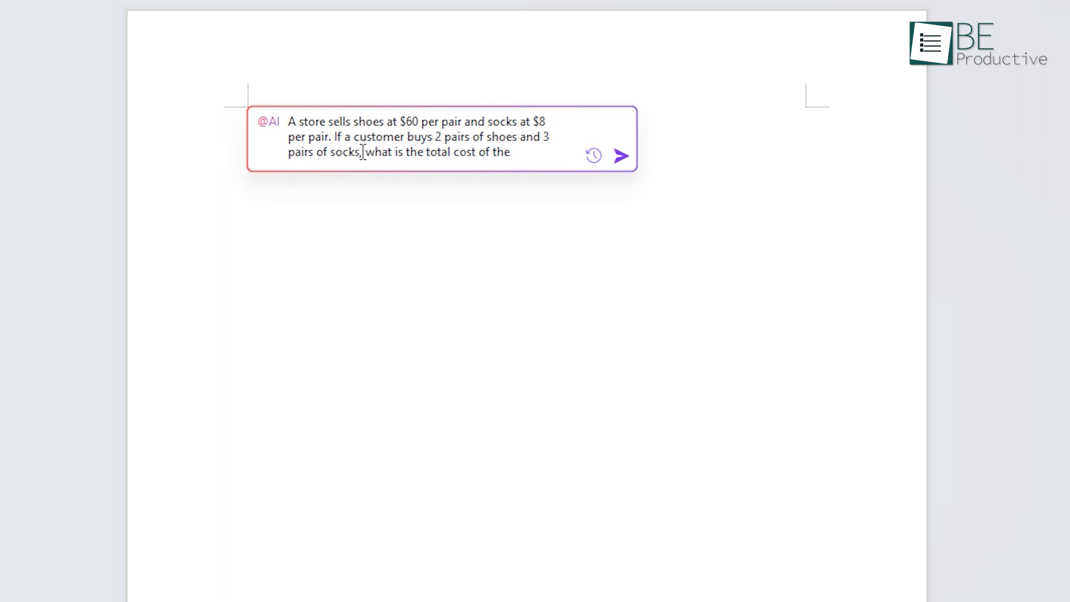
click(620, 156)
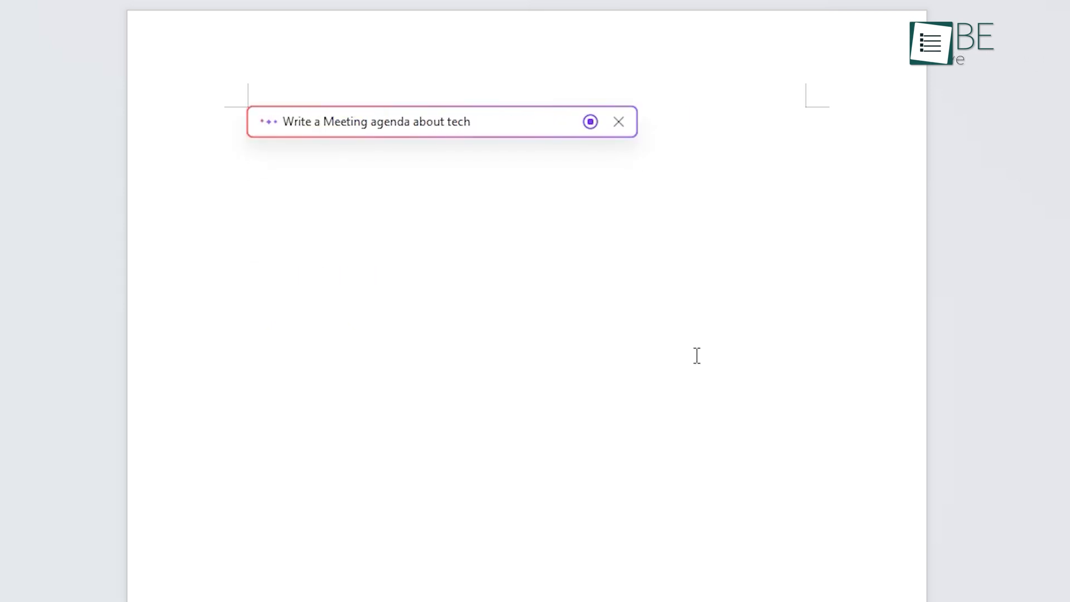
click(590, 122)
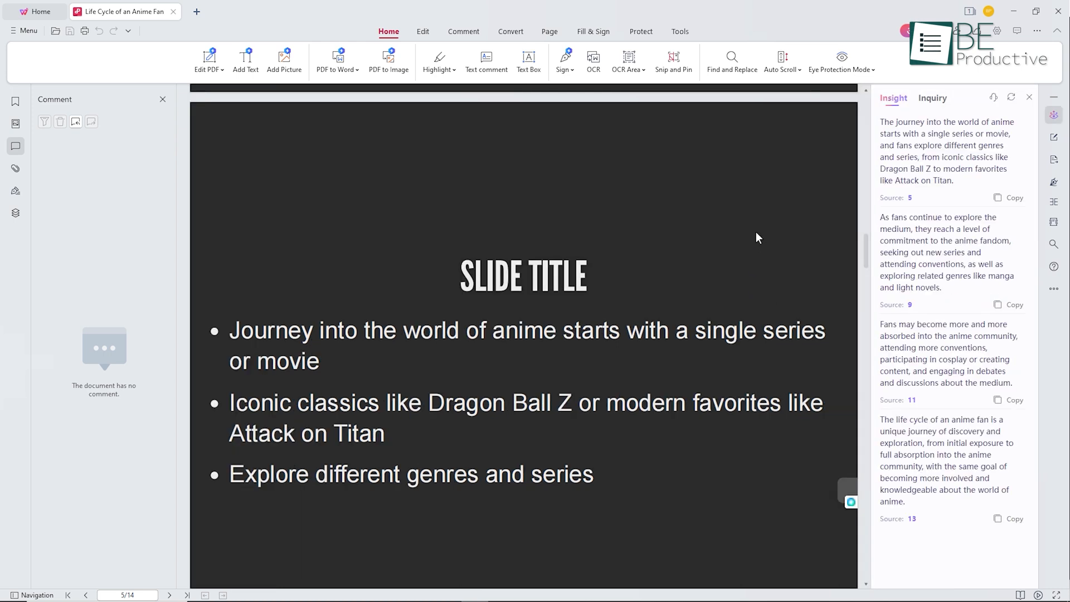
Upload the Life Cycle of an Anime Fan PDF to WPS AI Insight for summaries
click(933, 98)
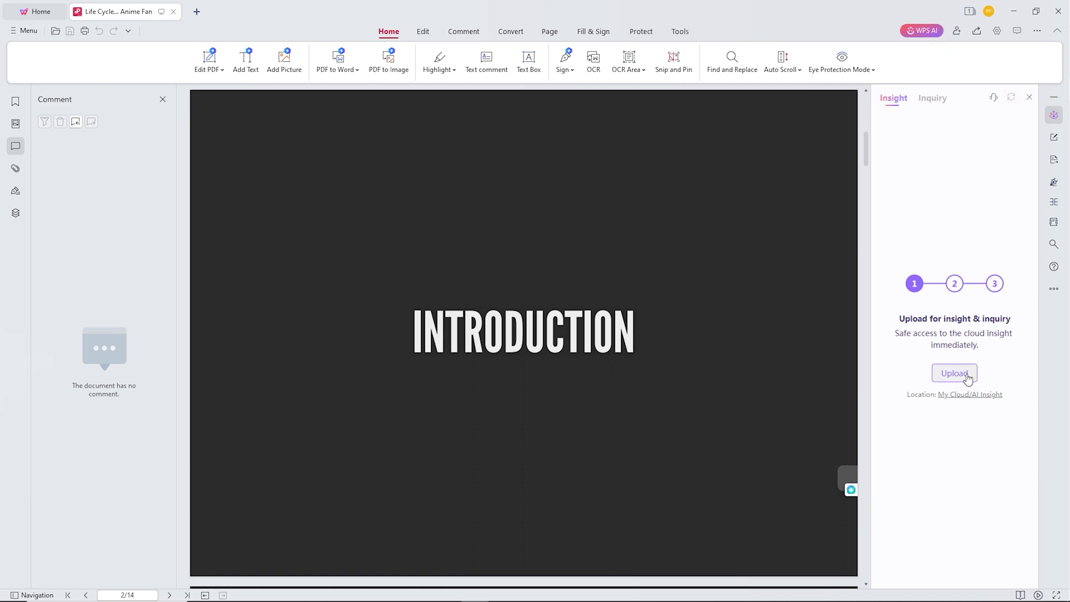
click(955, 373)
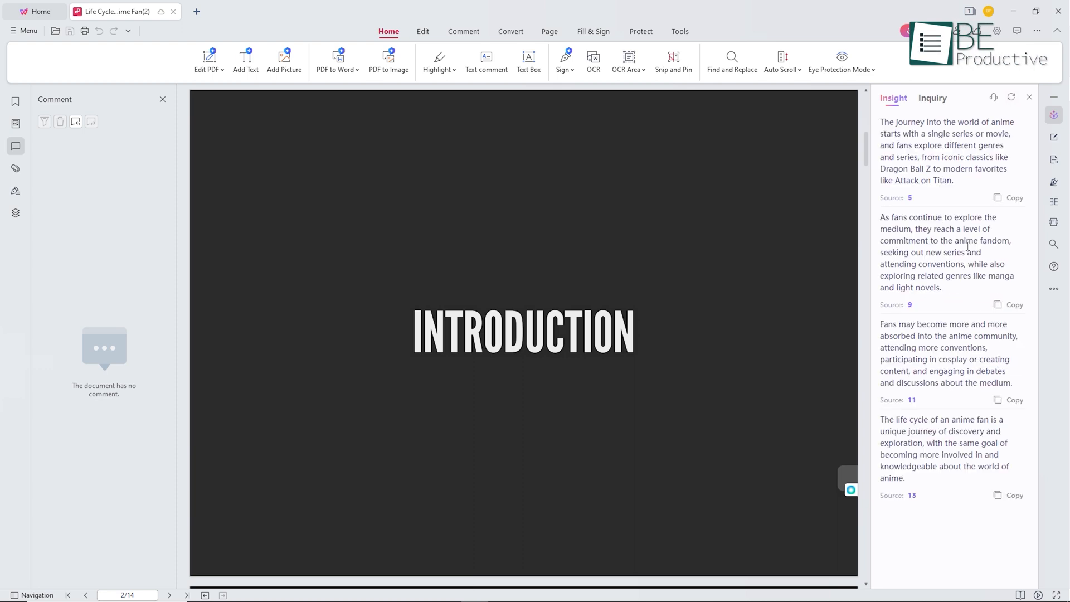
Ask the AI what an anime fan's life cycle is and how a fan's journey begins
click(932, 98)
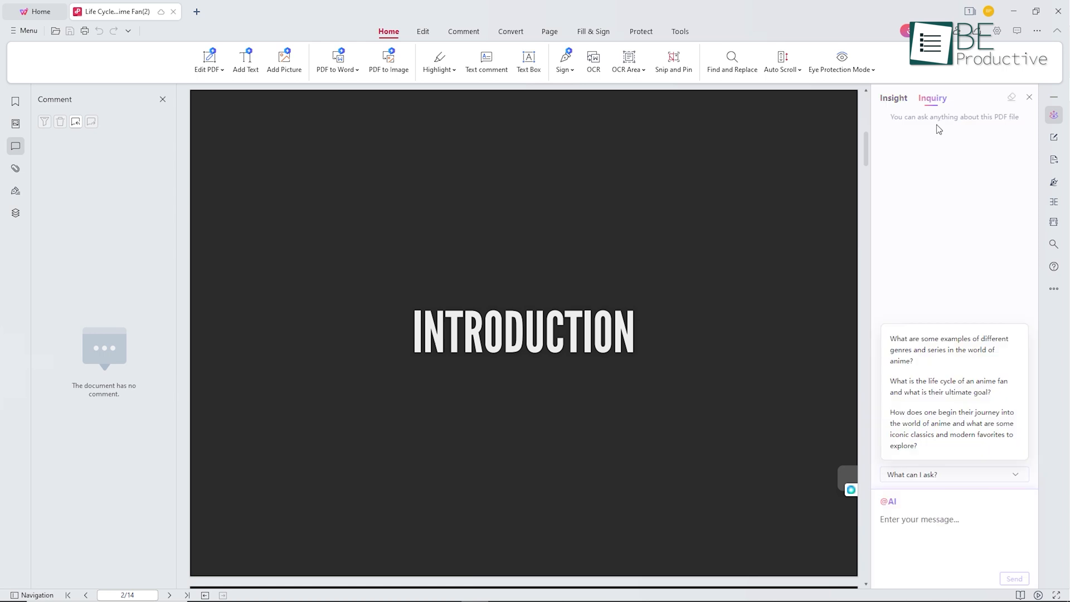
click(951, 386)
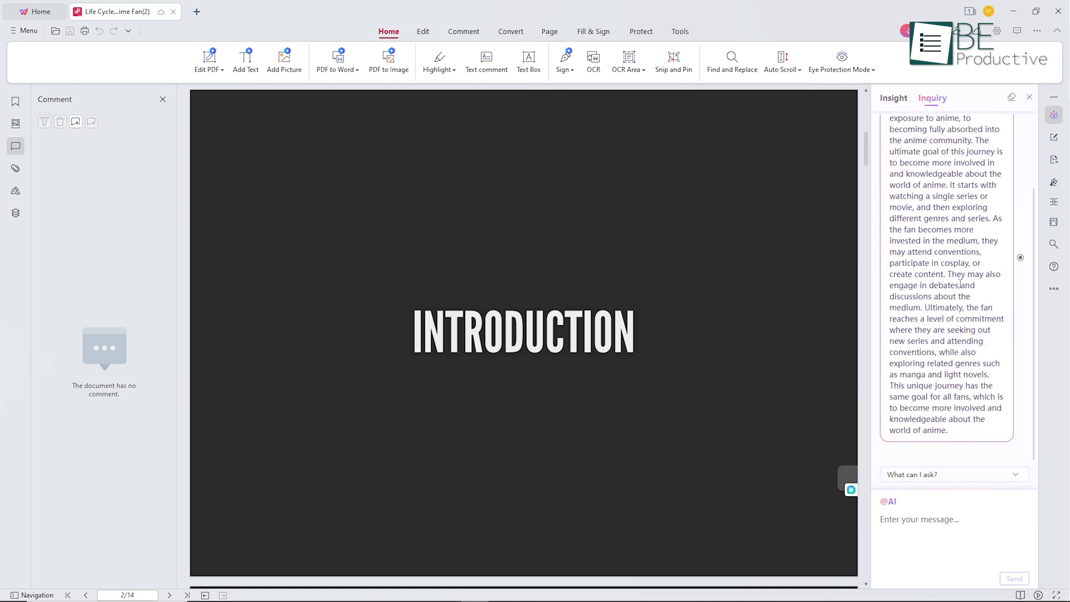
click(87, 595)
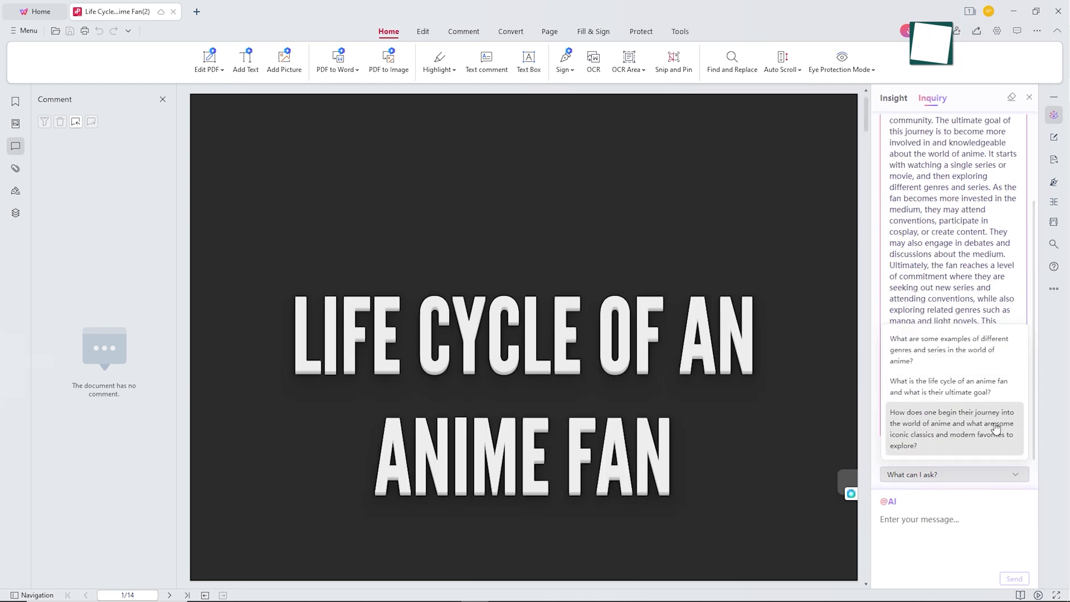
click(952, 428)
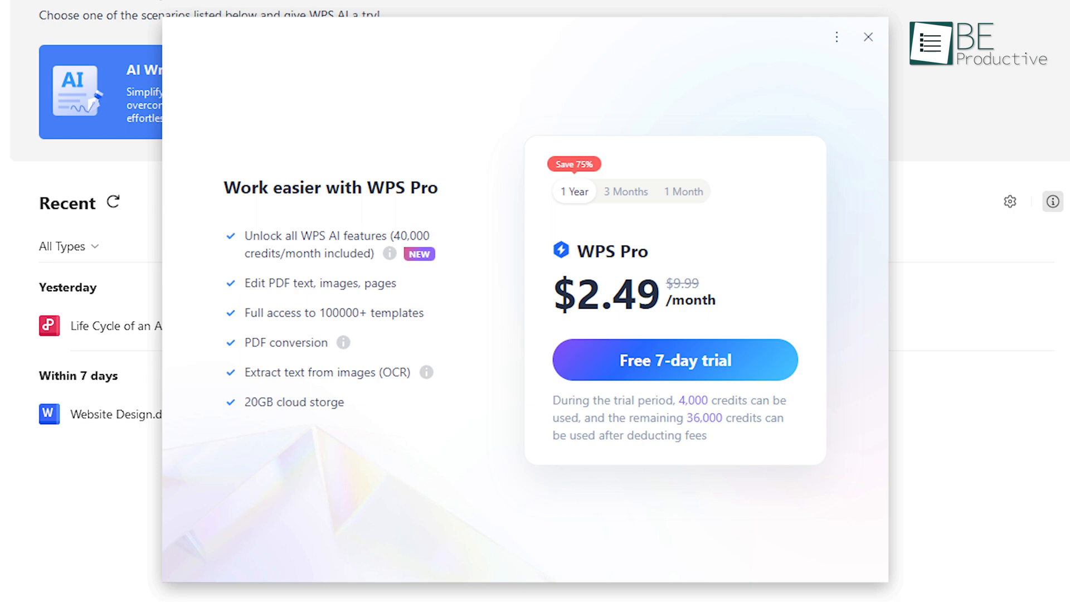
Open the WPS Pro upgrade pricing offer from the top bar
click(867, 37)
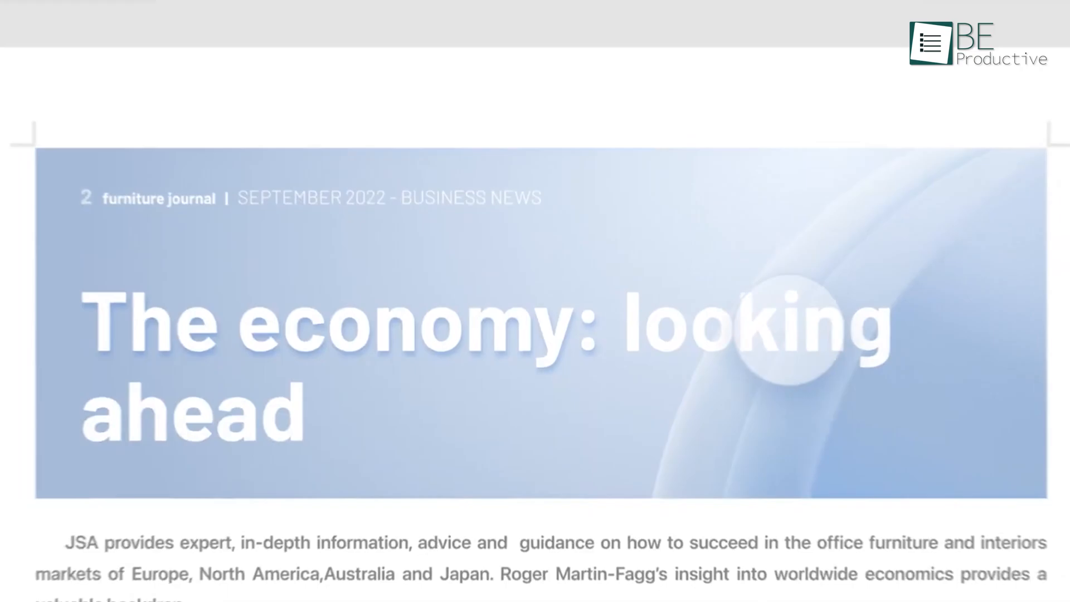